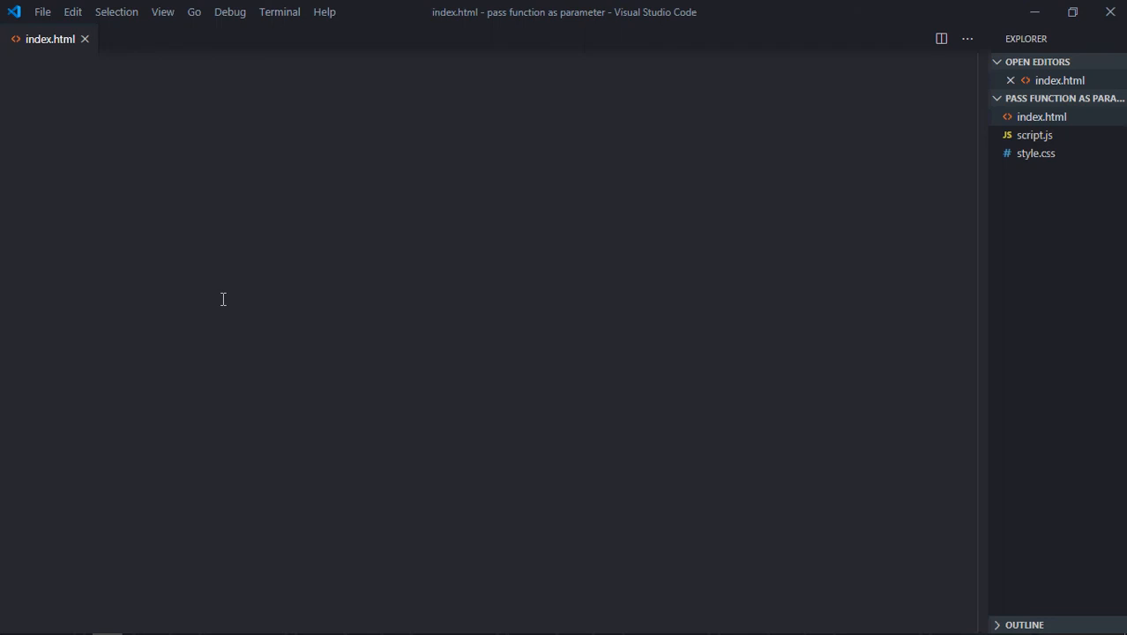
{"action": "mouse_move", "coordinate": [335, 282]}
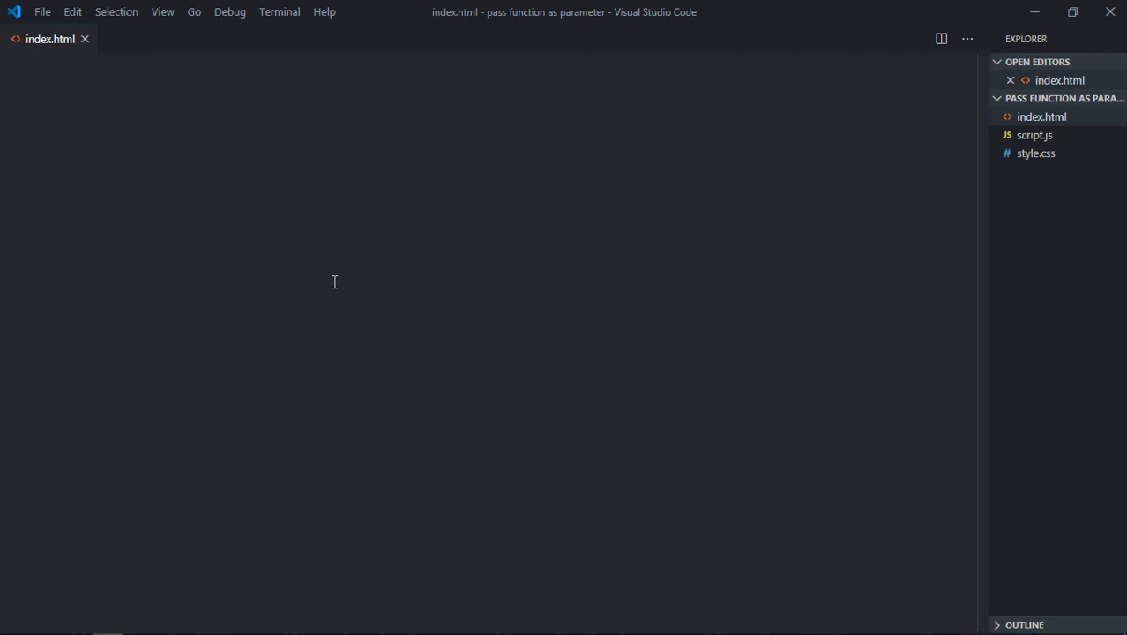
Create the HTML boilerplate in index.html and link the style.css stylesheet
{"action": "type", "text": "!"}
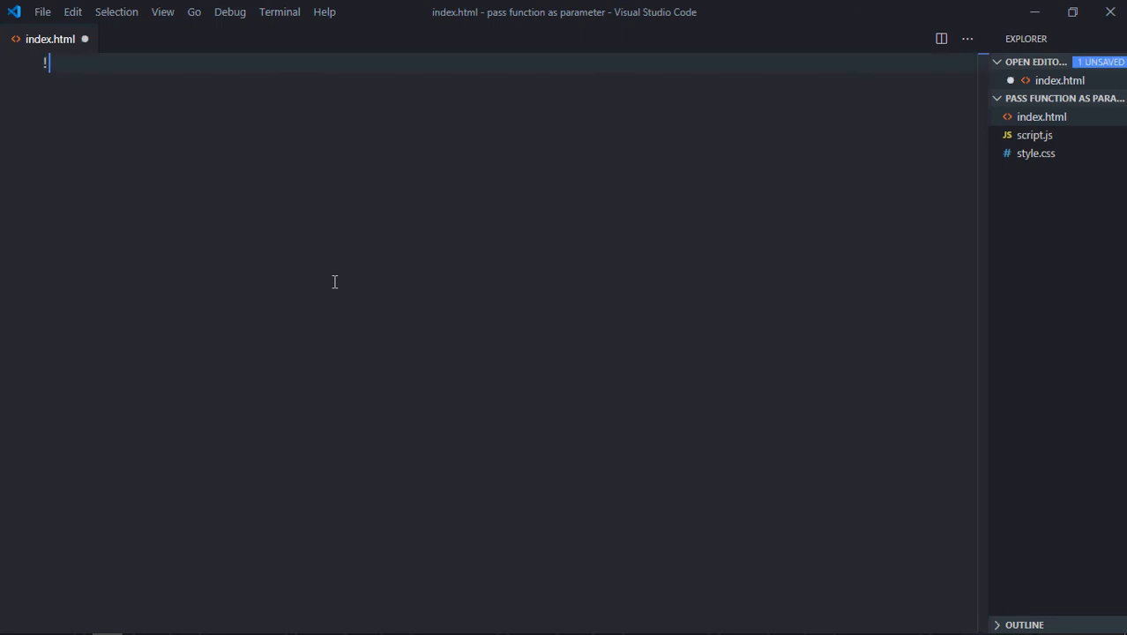
{"action": "key", "text": "Tab"}
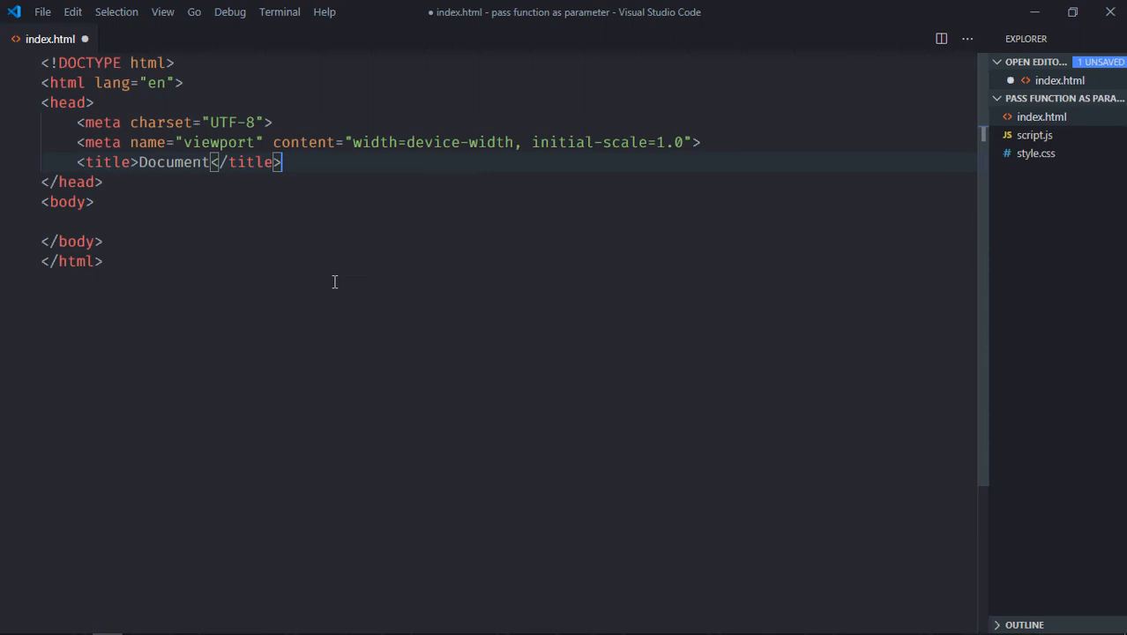
{"action": "type", "text": "link rel=\"stylesheet\" href=\"style.css\">"}
{"action": "type", "text": "<button></button>"}
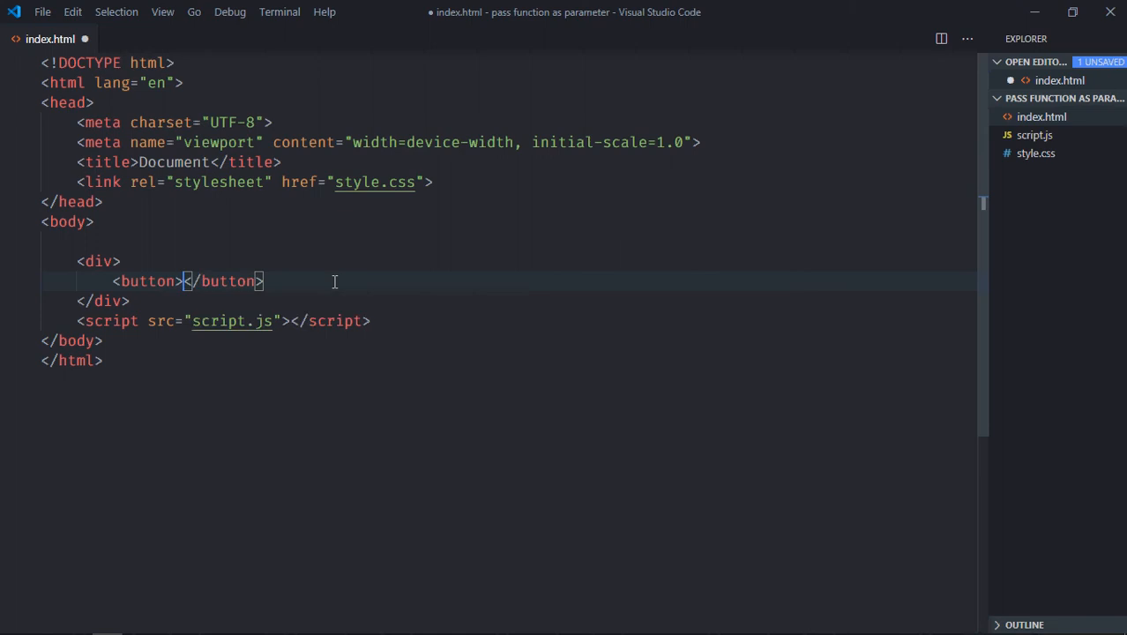
Add a 'Click Me' button and an h1 Counter heading with the script tag, then save index.html
{"action": "type", "text": "Click M"}
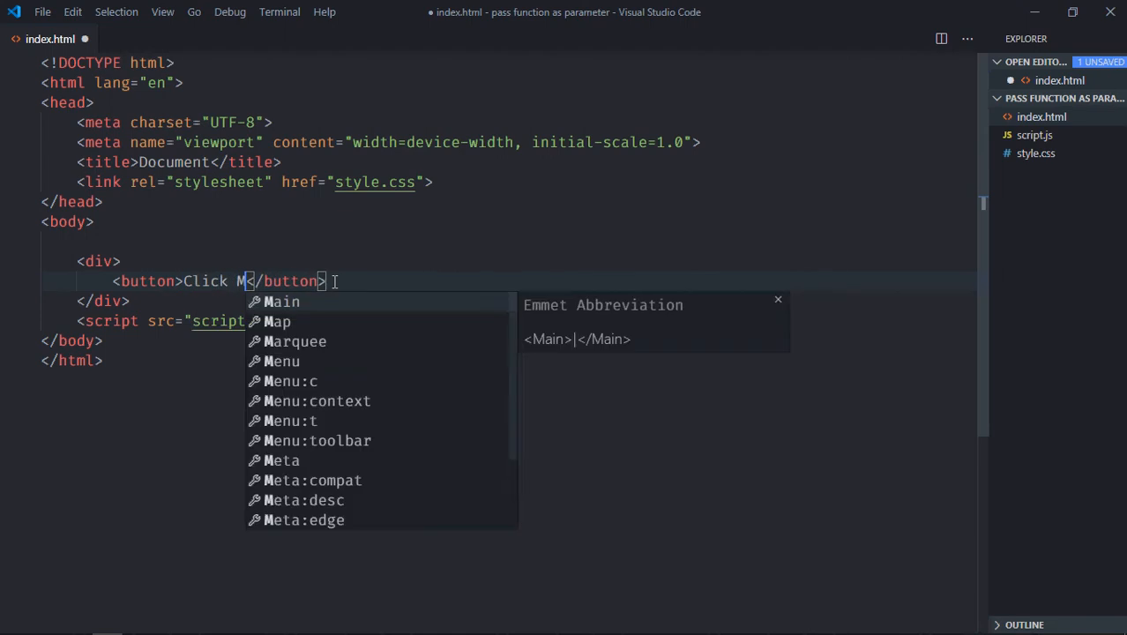
{"action": "type", "text": "h1>Counter</h1>"}
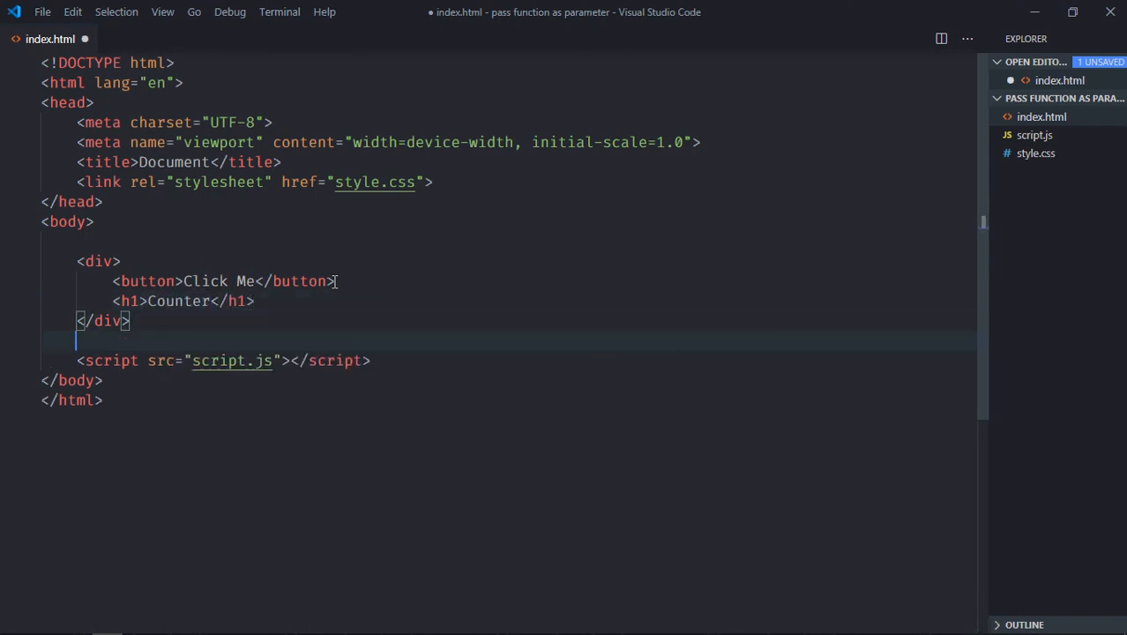
{"action": "key", "text": "ctrl+s"}
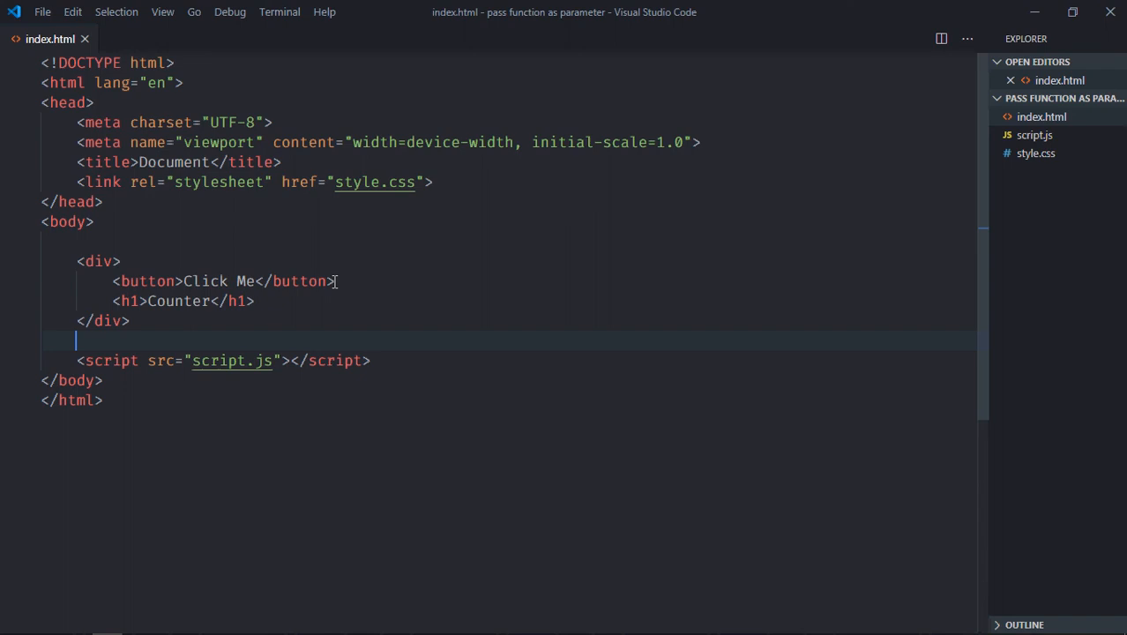
In style.css, center body text and make divs display inline-block
{"action": "left_click", "coordinate": [1037, 151]}
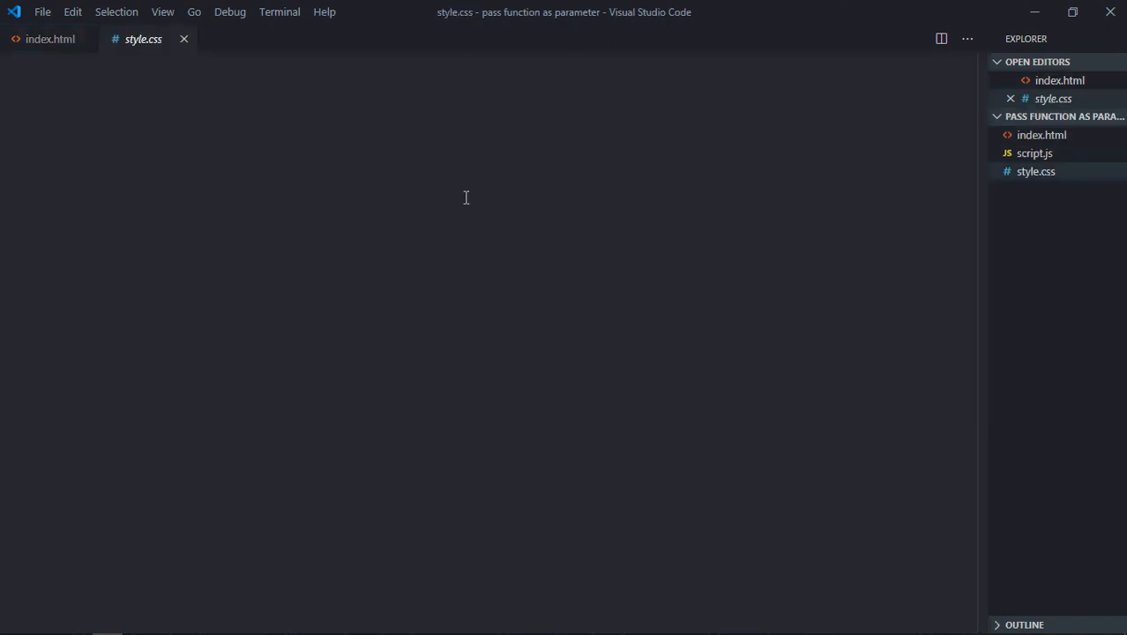
{"action": "type", "text": "bd"}
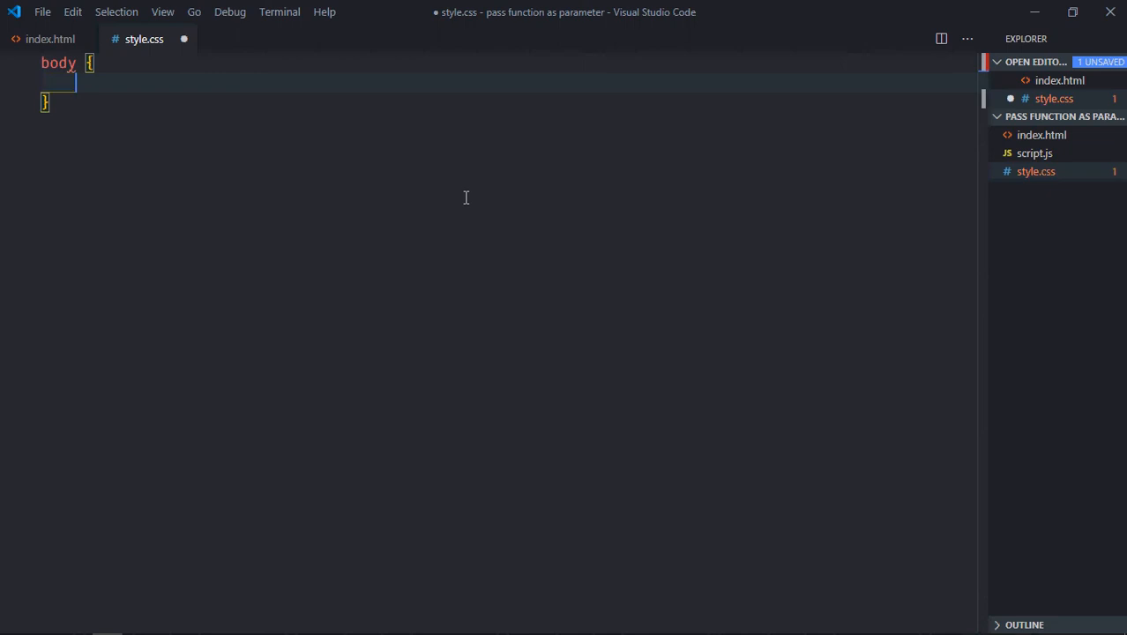
{"action": "type", "text": "text-align: center;"}
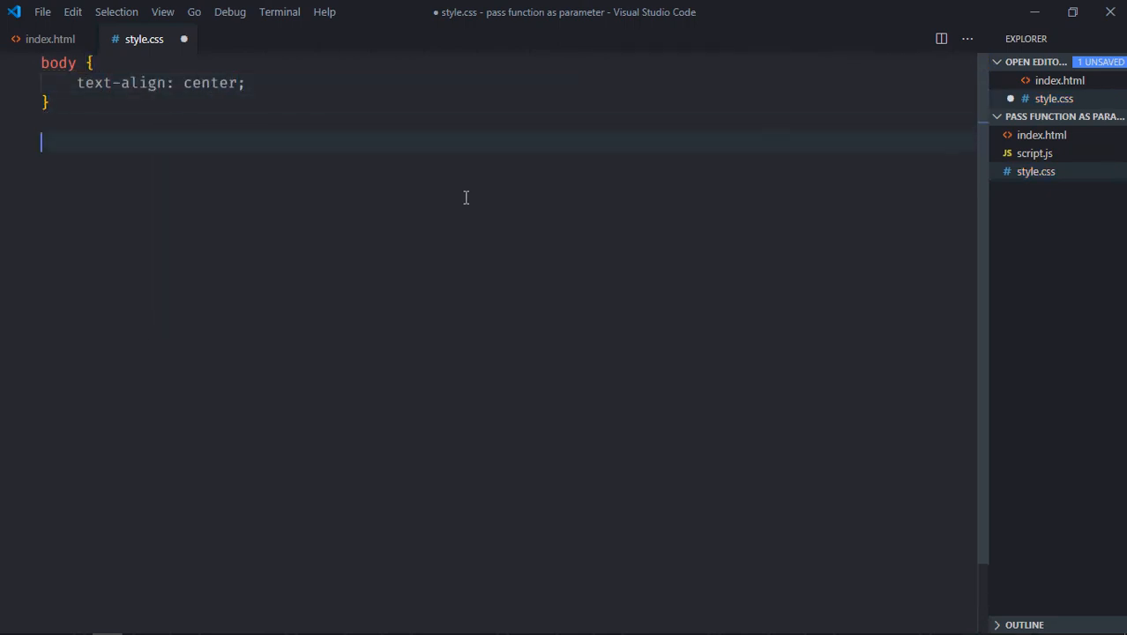
{"action": "type", "text": "div {}"}
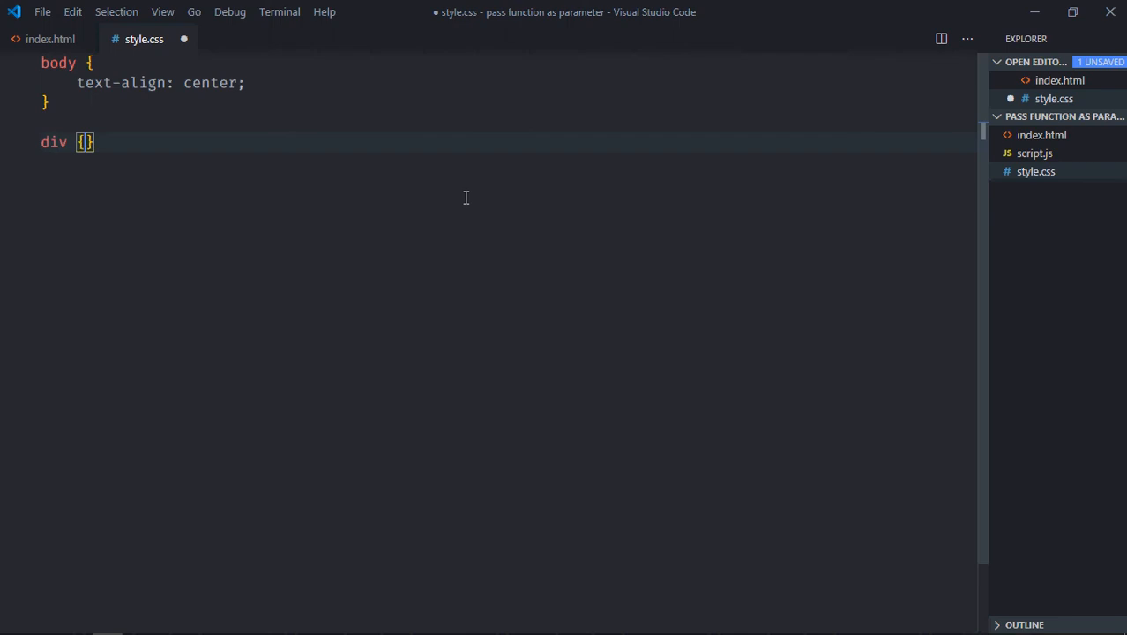
{"action": "type", "text": "display: ;"}
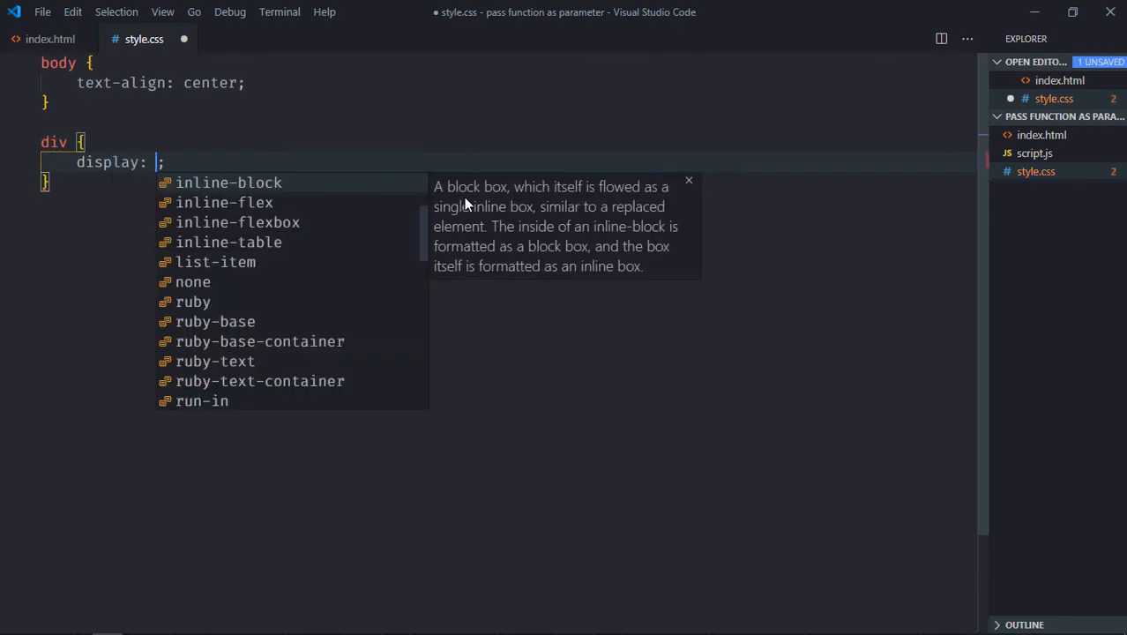
{"action": "left_click", "coordinate": [229, 182]}
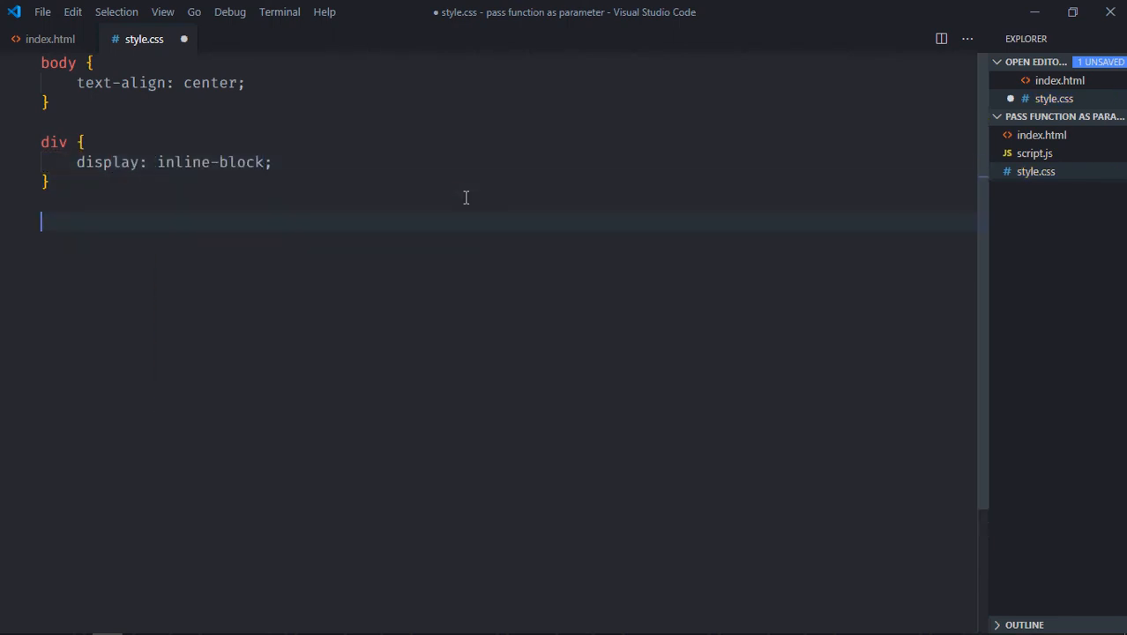
Style buttons as inline-block with padding 10px 20px
{"action": "type", "text": "button {"}
{"action": "type", "text": "display: ;"}
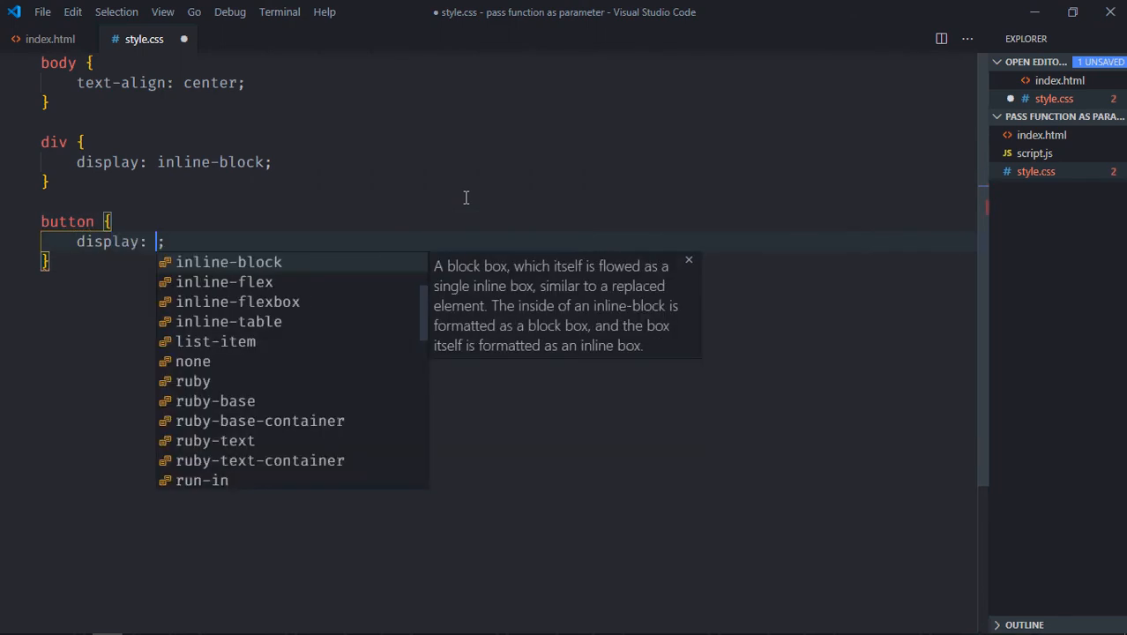
{"action": "left_click", "coordinate": [229, 261]}
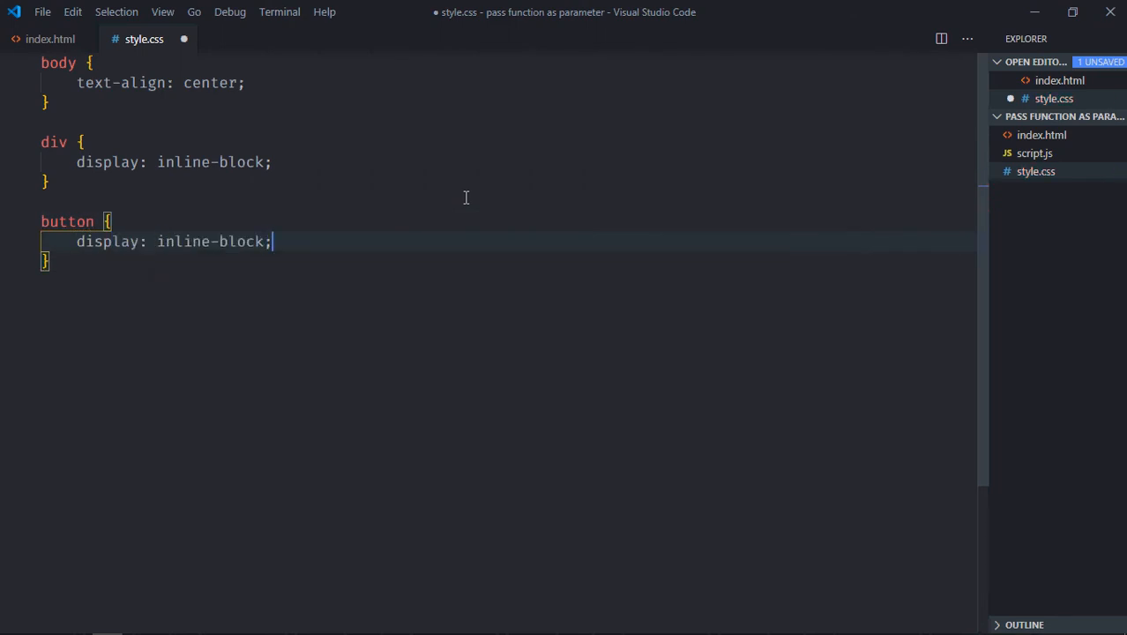
{"action": "type", "text": "padding: 10;"}
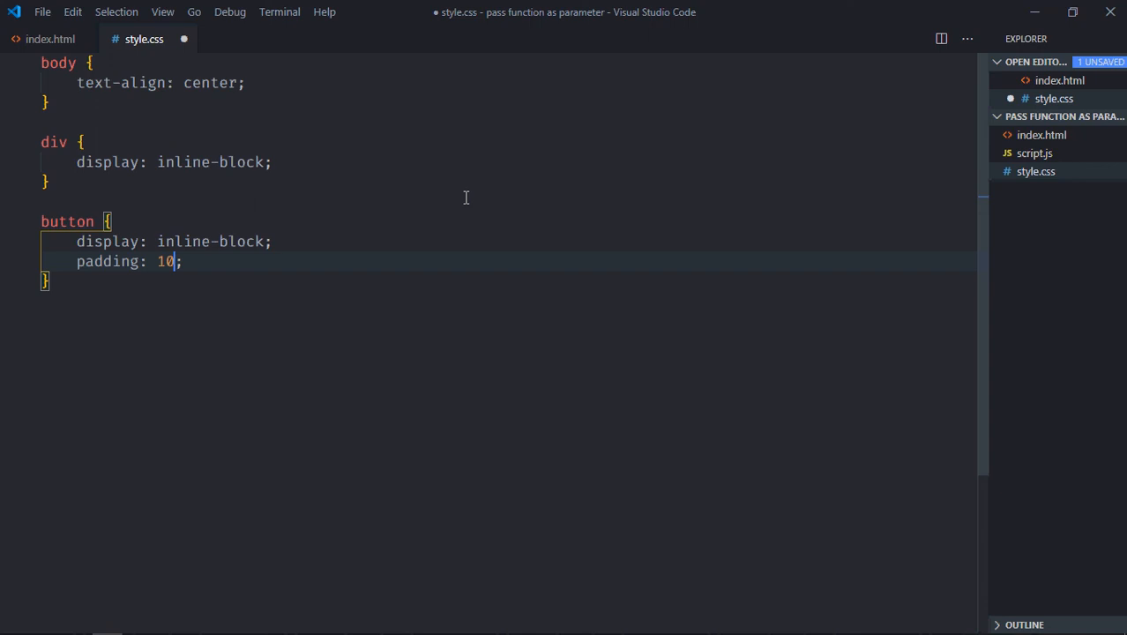
{"action": "type", "text": "px 20"}
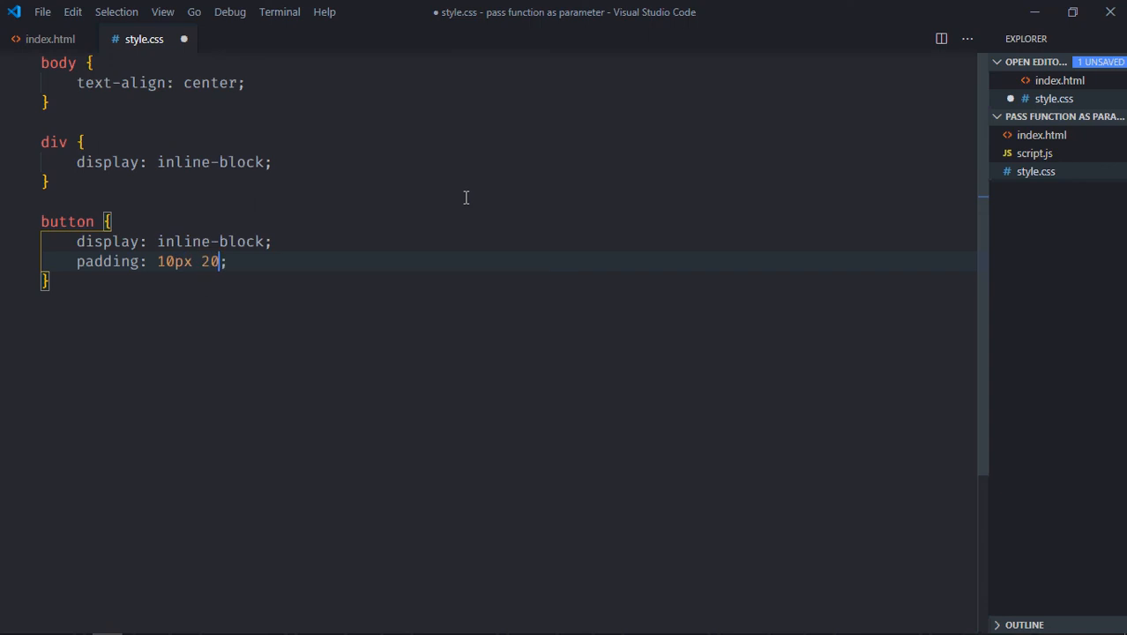
{"action": "type", "text": "px"}
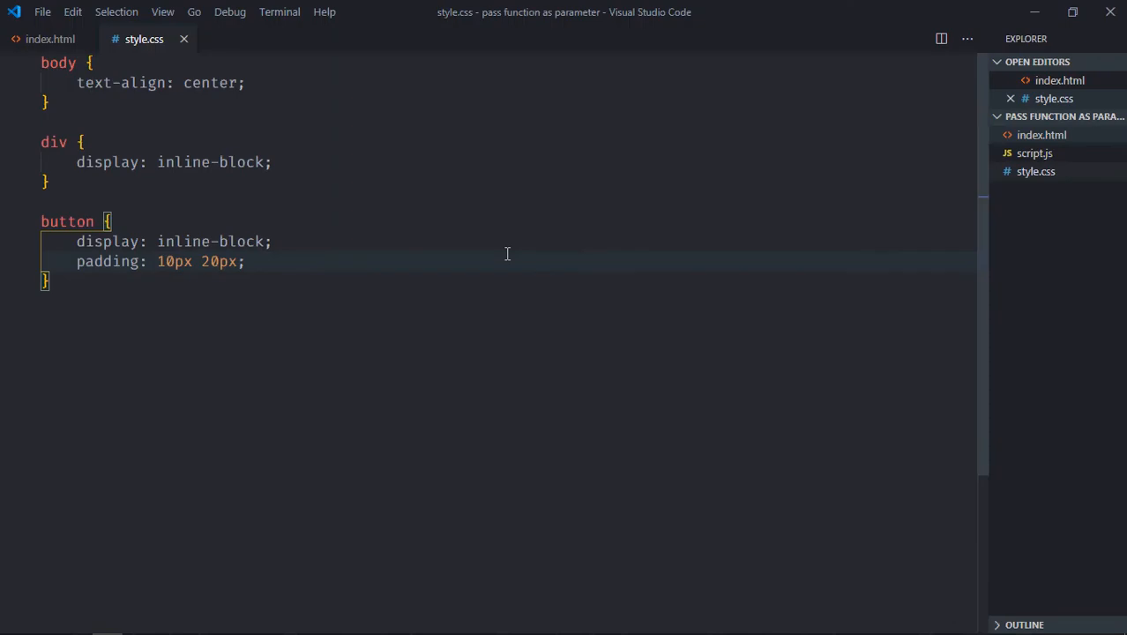
In script.js, declare btnClick selecting the 'button' element with querySelector
{"action": "left_click", "coordinate": [1033, 152]}
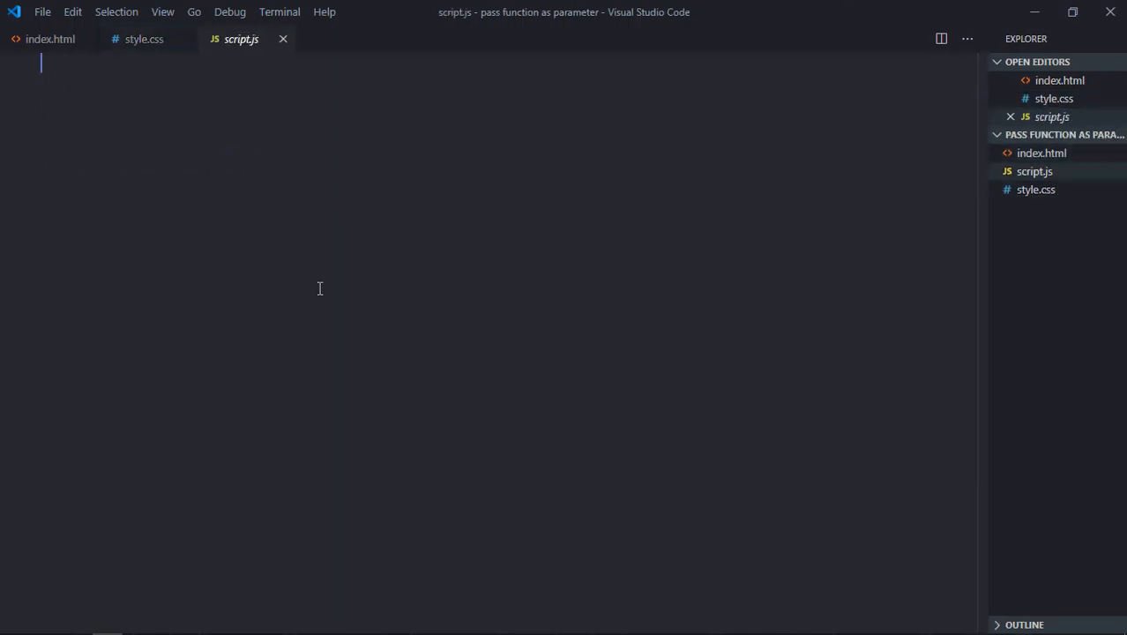
{"action": "type", "text": "let b"}
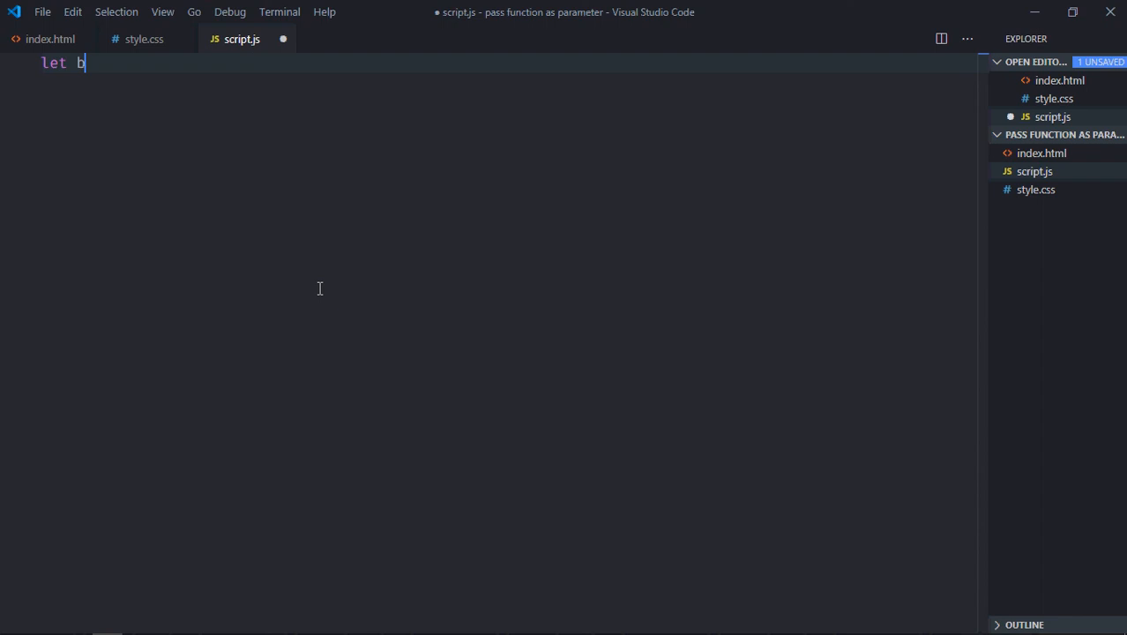
{"action": "type", "text": "tnClick = document.querySelector("}
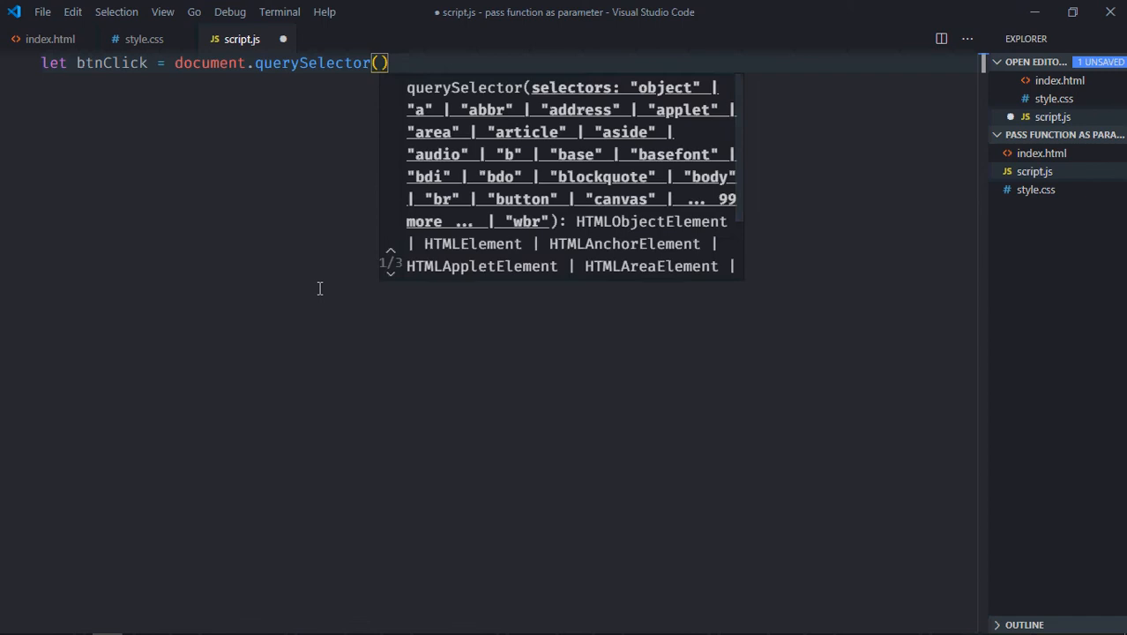
{"action": "type", "text": "'button'"}
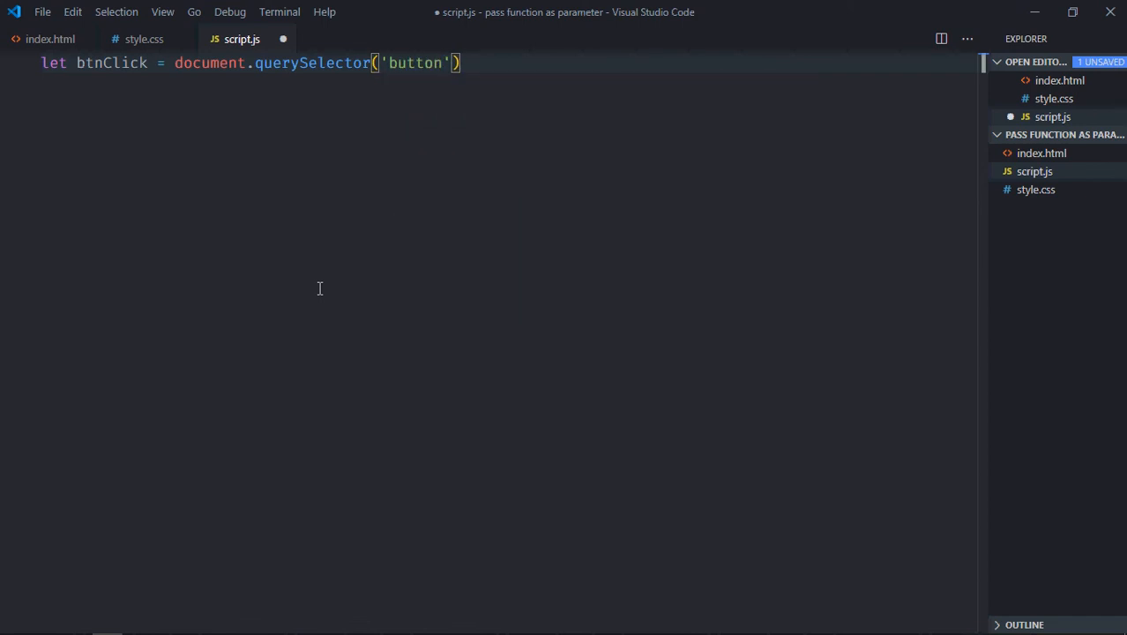
{"action": "type", "text": ";"}
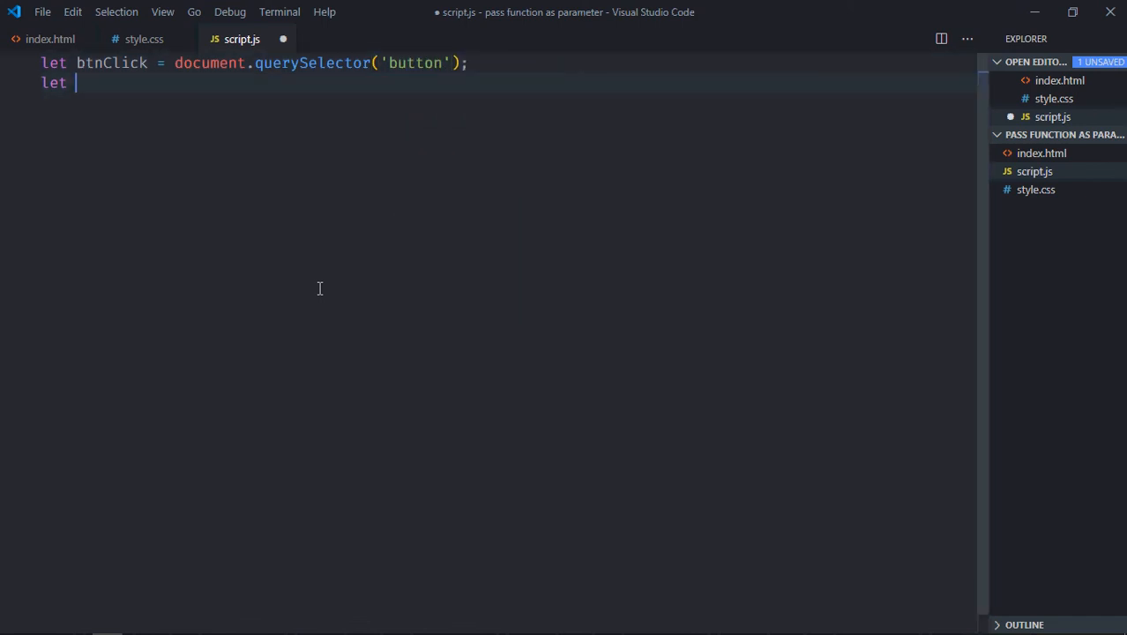
Declare counter selecting the h1 element and a count variable initialized to 0
{"action": "type", "text": "output ="}
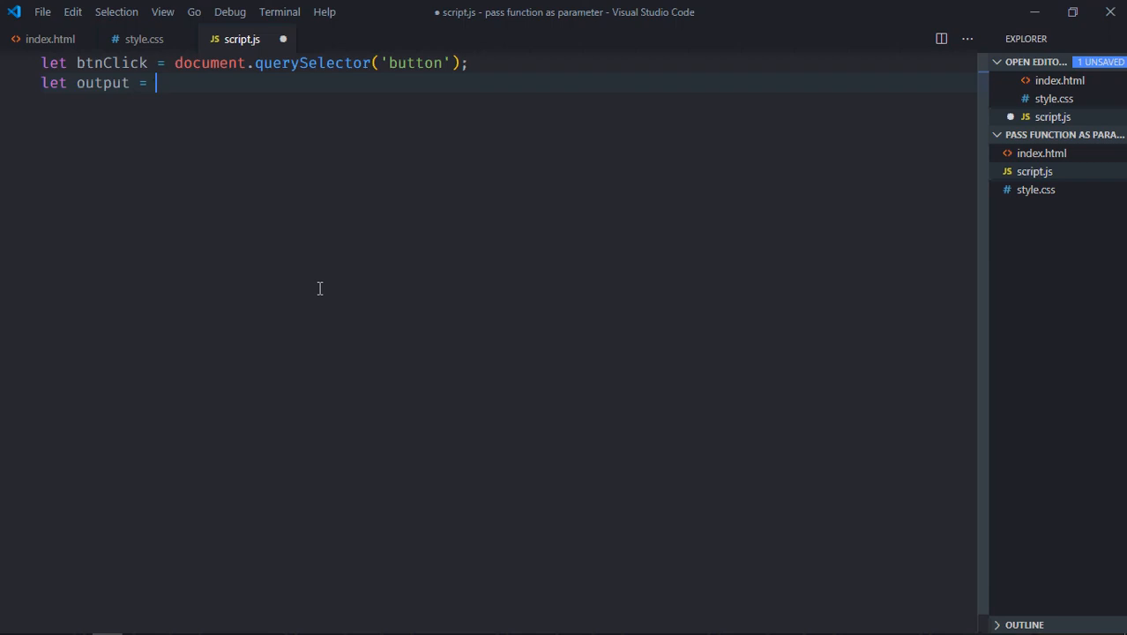
{"action": "type", "text": "document.querySelector('"}
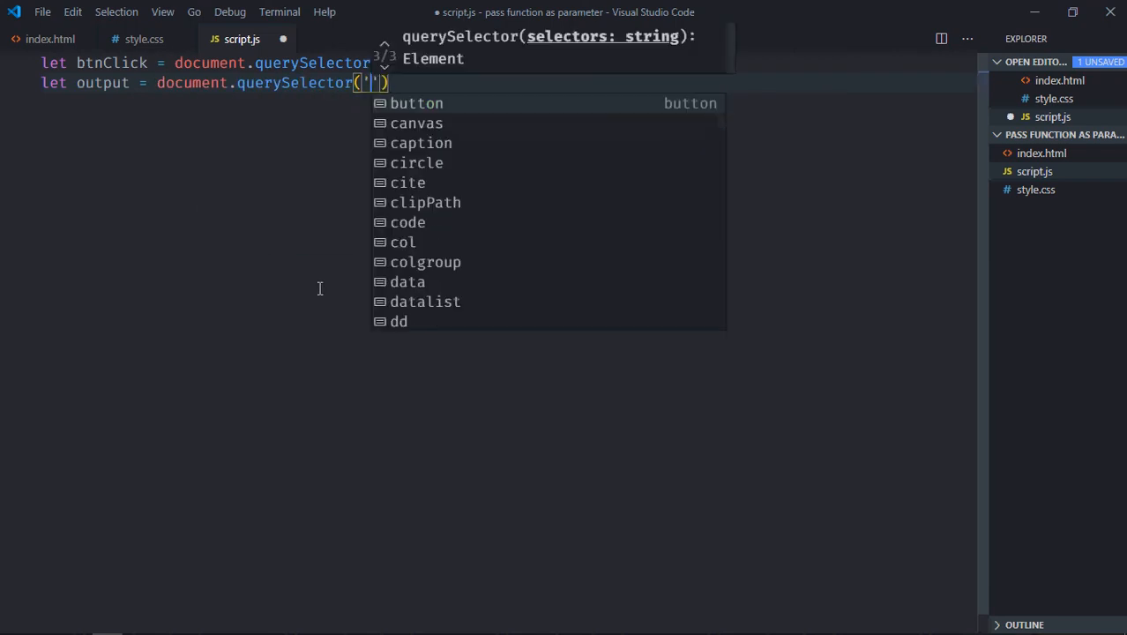
{"action": "type", "text": "h1"}
{"action": "type", "text": "let"}
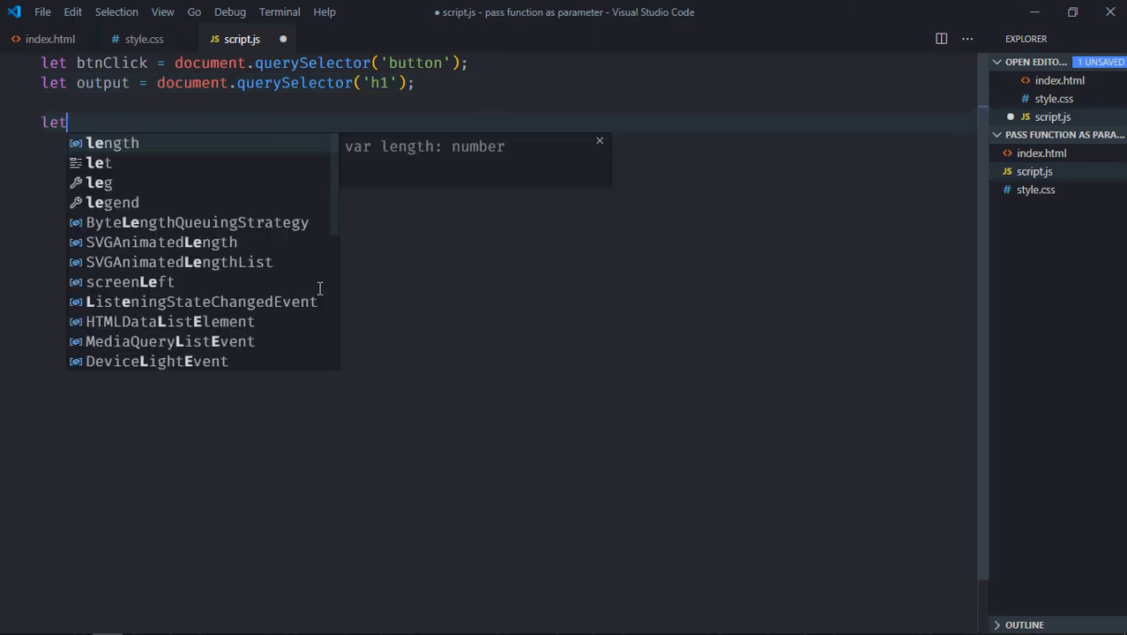
{"action": "type", "text": "count"}
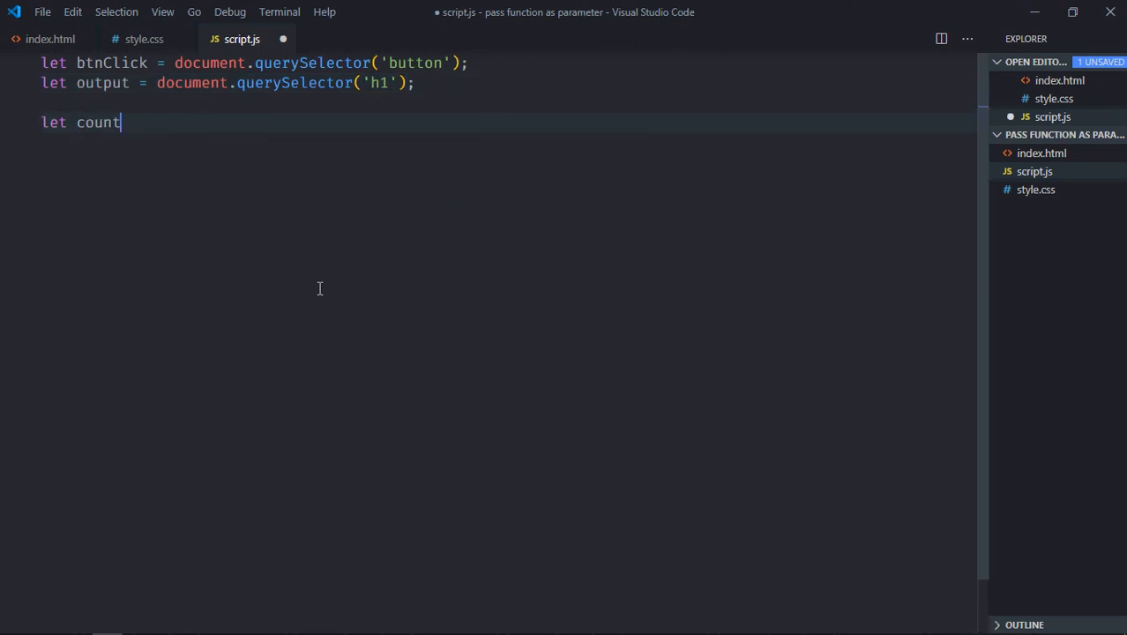
{"action": "type", "text": "er = 0"}
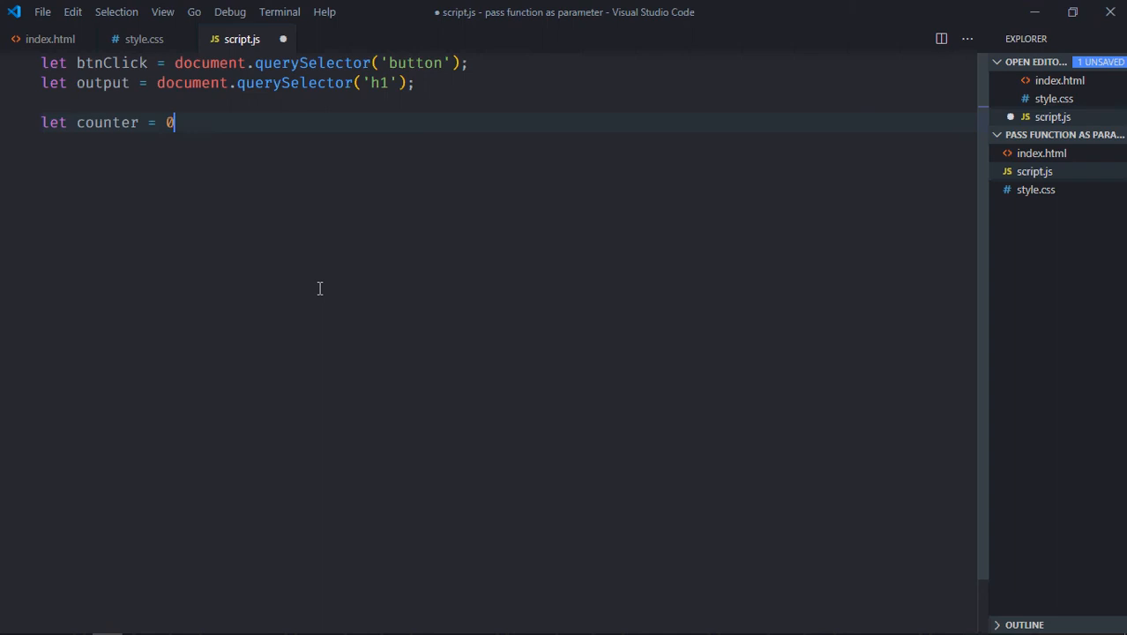
{"action": "type", "text": ";"}
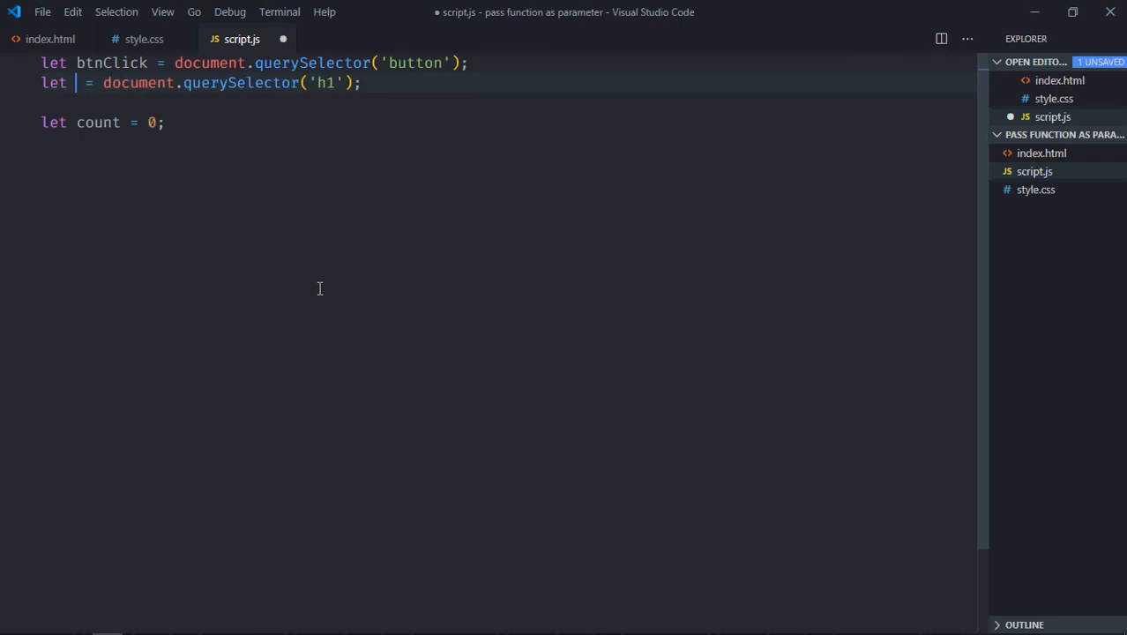
{"action": "type", "text": "counter"}
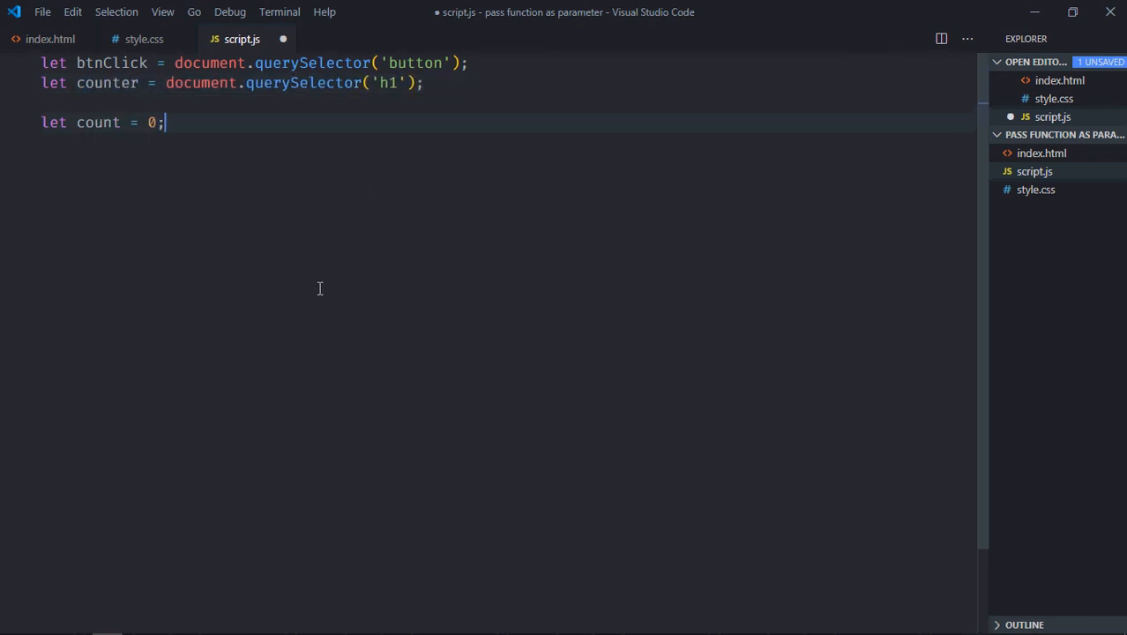
Add a 'click' event listener on btnClick with an empty arrow-function body
{"action": "type", "text": "btn"}
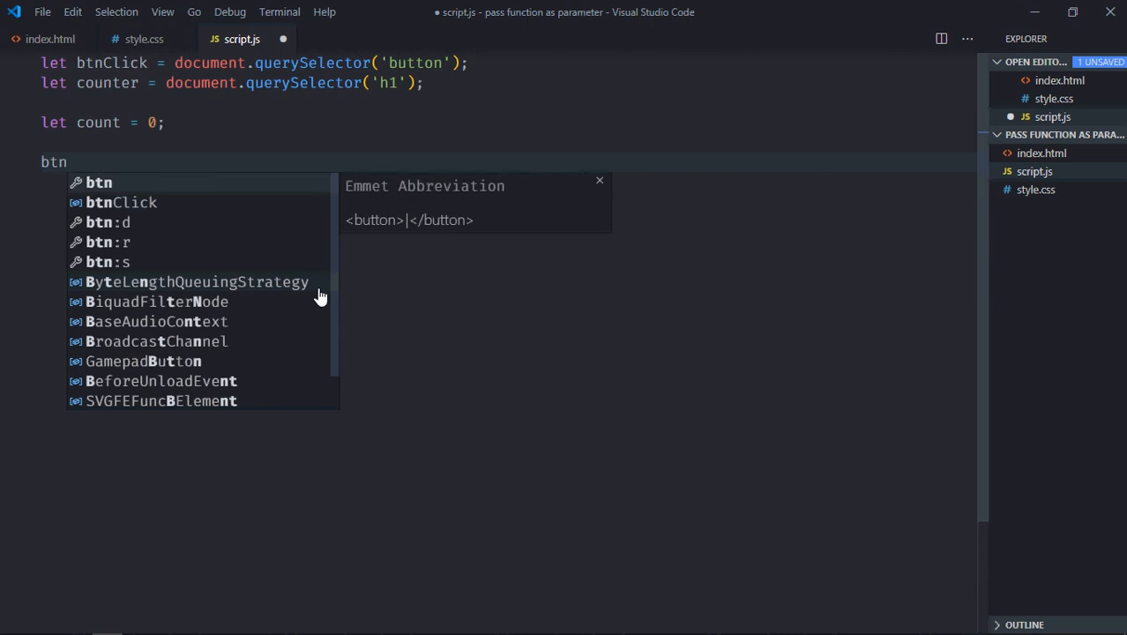
{"action": "type", "text": "Click.addEventListener"}
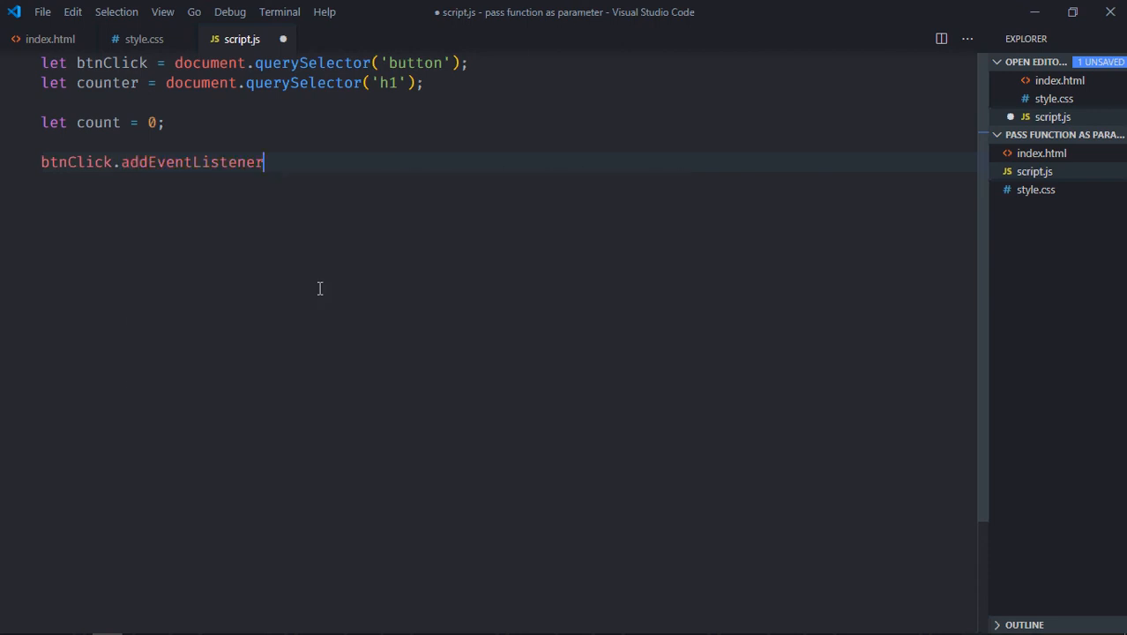
{"action": "type", "text": "('clic'"}
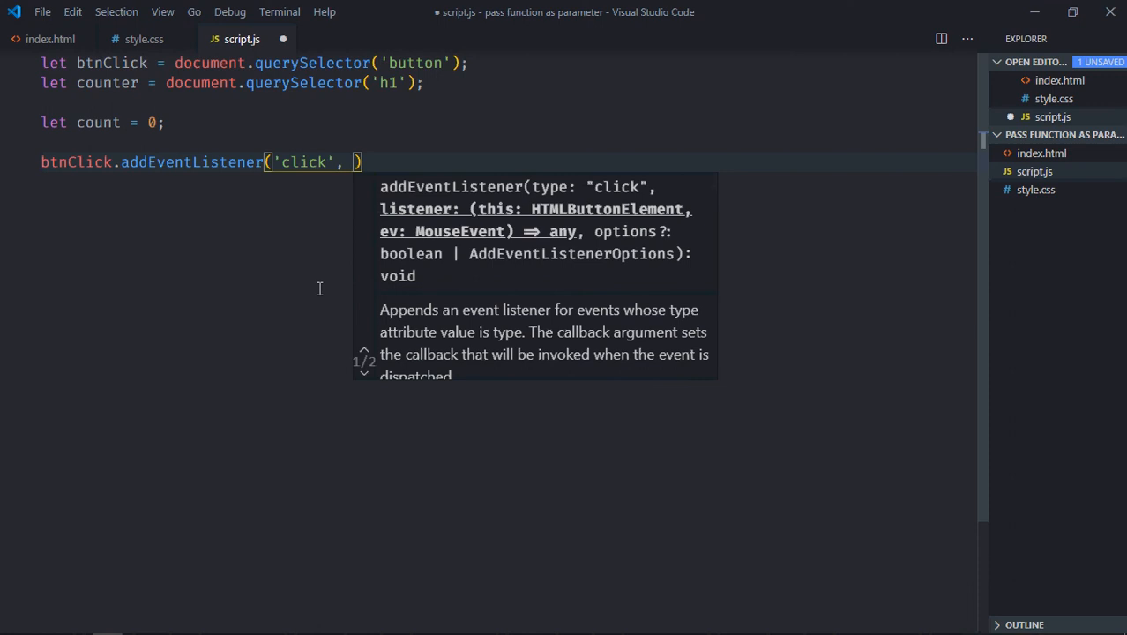
{"action": "type", "text": "() =>"}
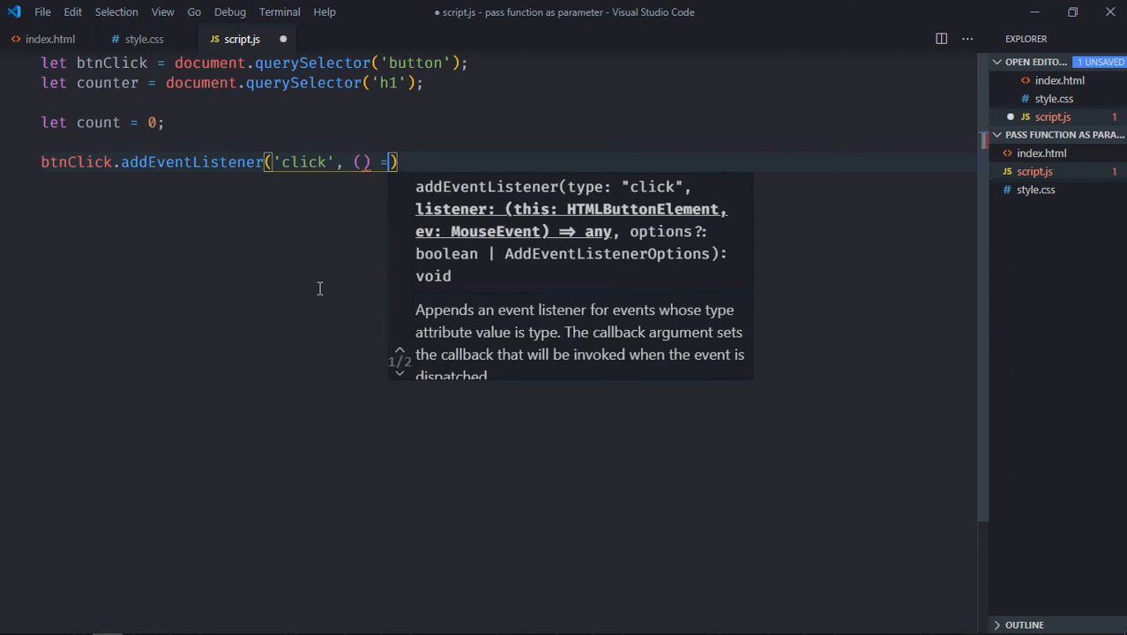
{"action": "type", "text": "> {"}
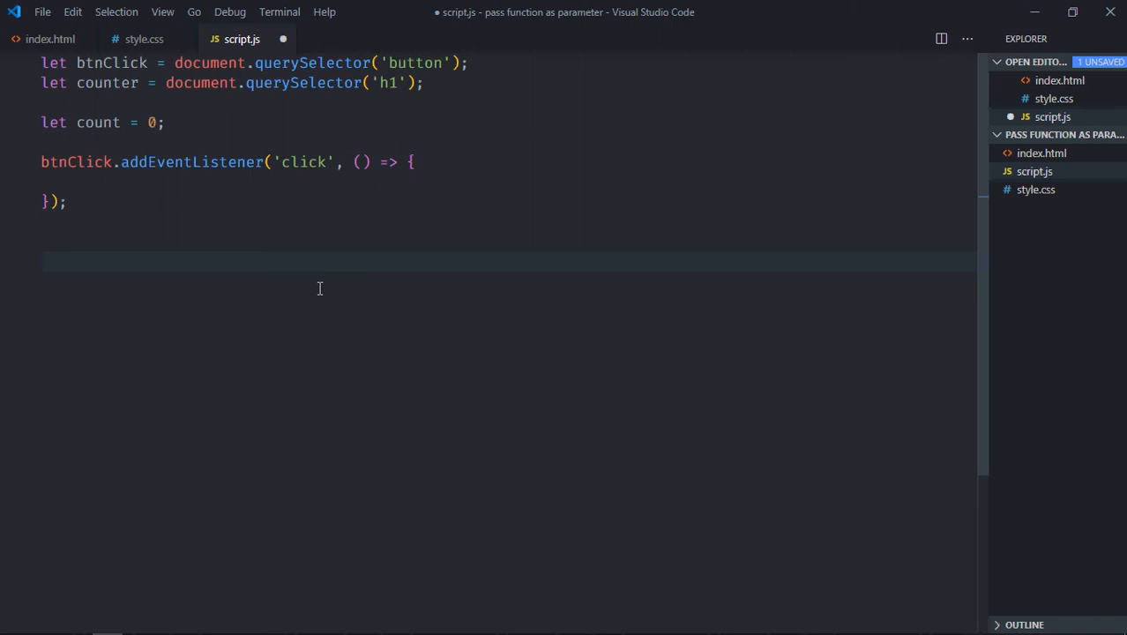
Define myFunction1 that returns count++
{"action": "type", "text": "function"}
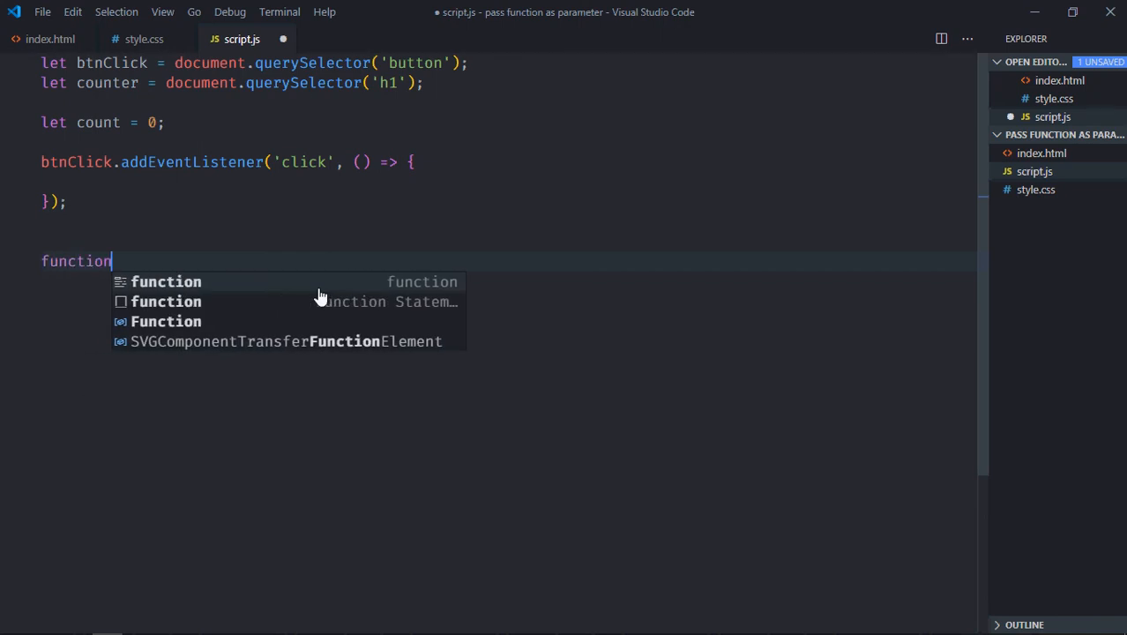
{"action": "type", "text": "myFunction"}
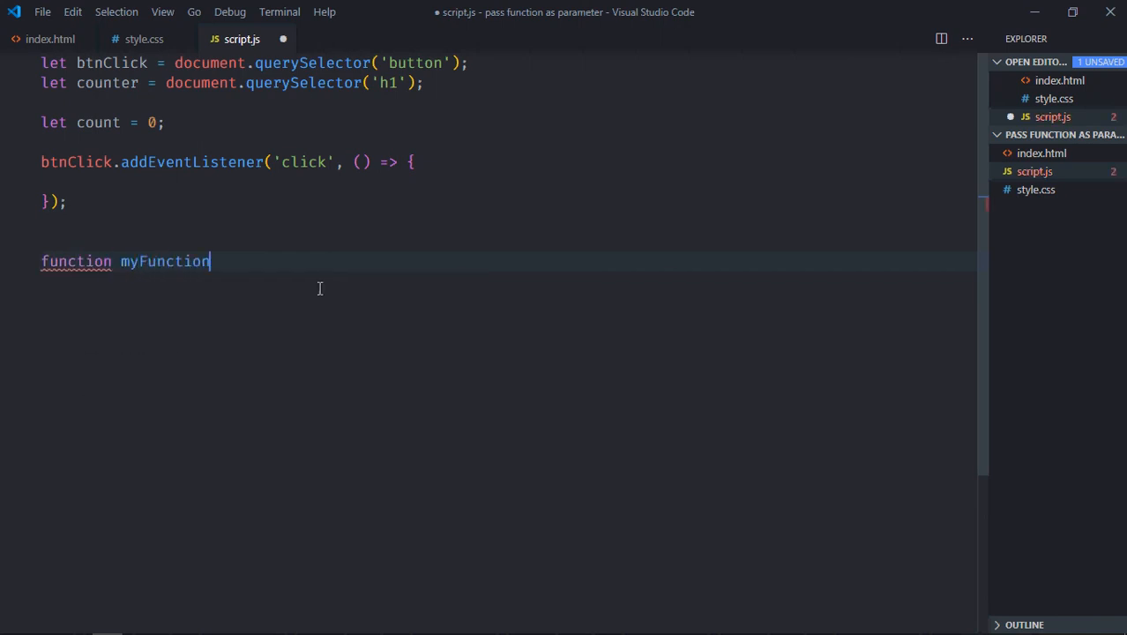
{"action": "type", "text": "1(){"}
{"action": "type", "text": "return"}
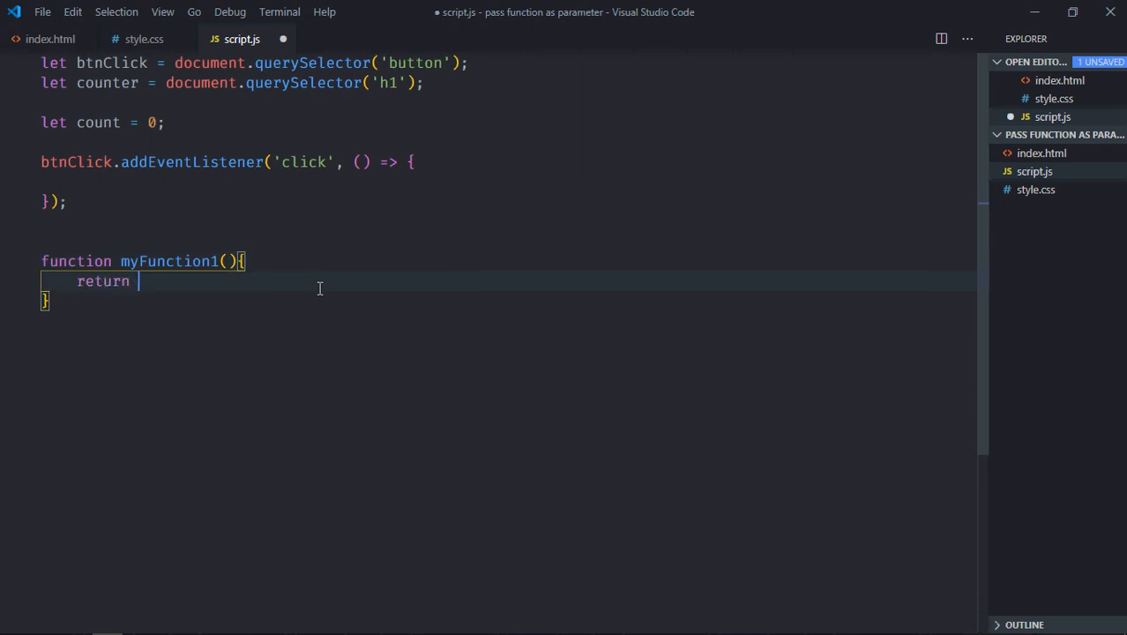
{"action": "type", "text": "count"}
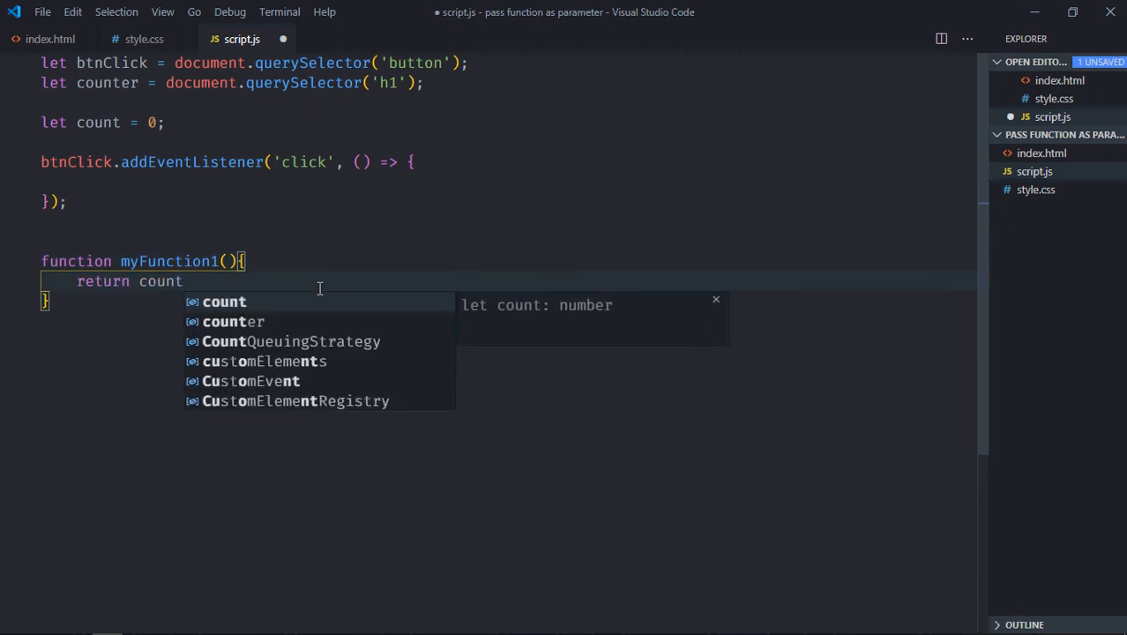
{"action": "type", "text": "++;"}
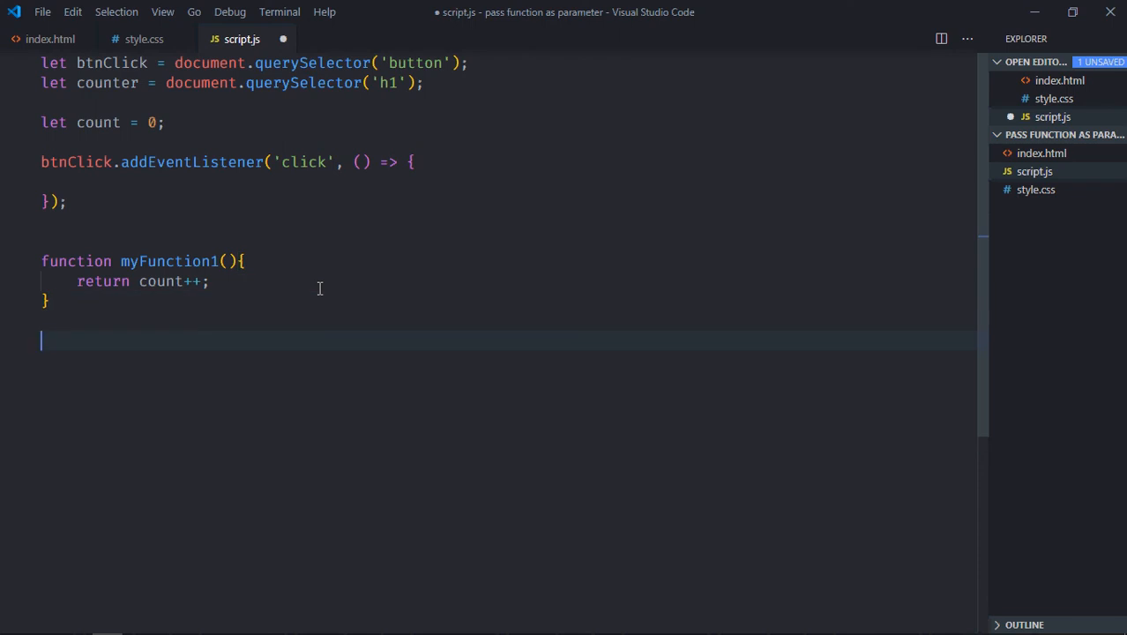
Define myFunction2(paramFunc) that sets counter.innerText to paramFunc()
{"action": "type", "text": "function"}
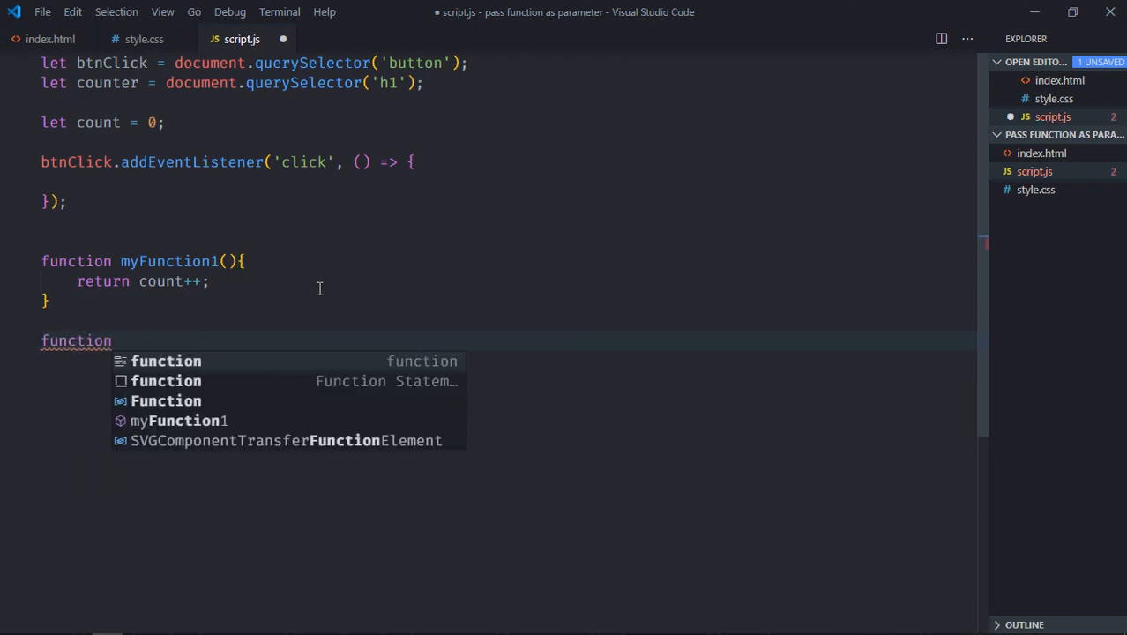
{"action": "type", "text": "myFunction1"}
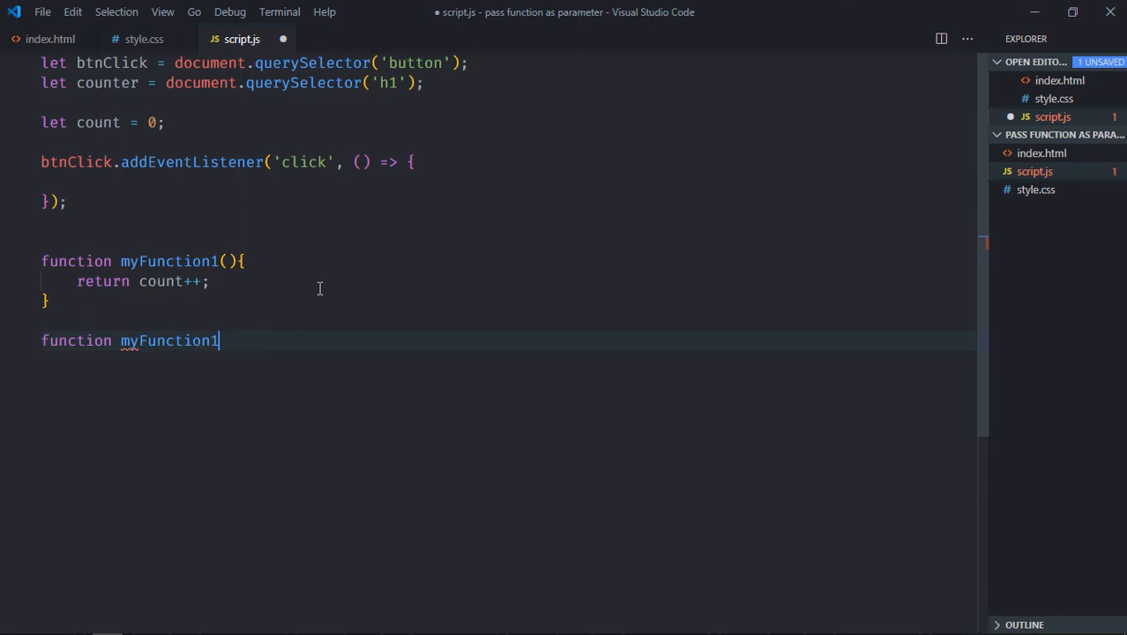
{"action": "type", "text": "2(paramFunc"}
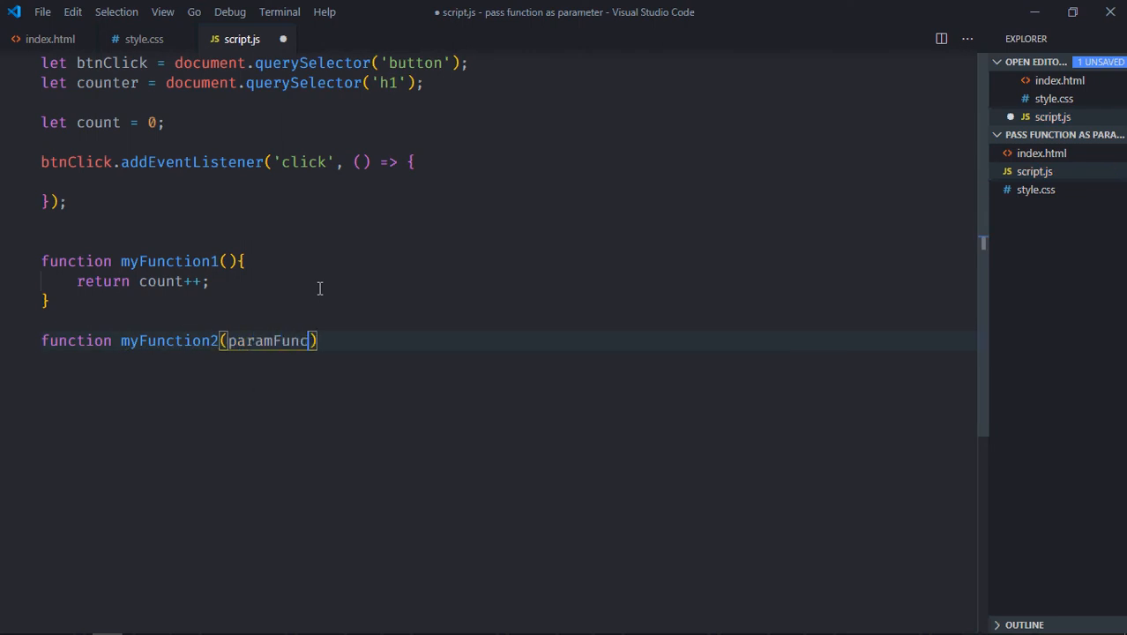
{"action": "type", "text": "{"}
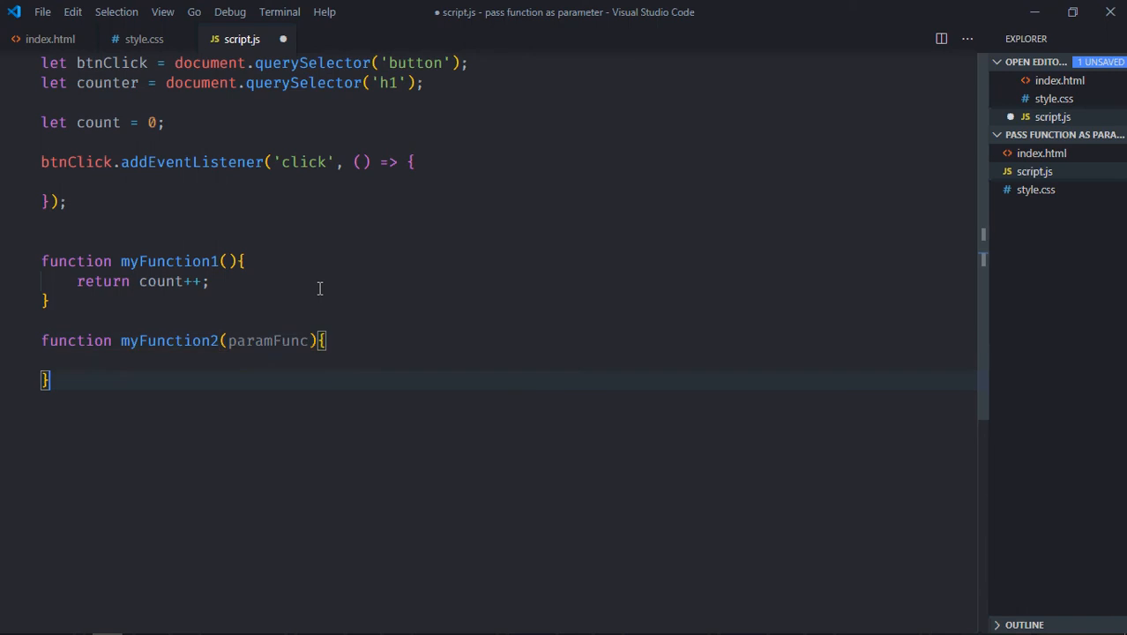
{"action": "type", "text": "c"}
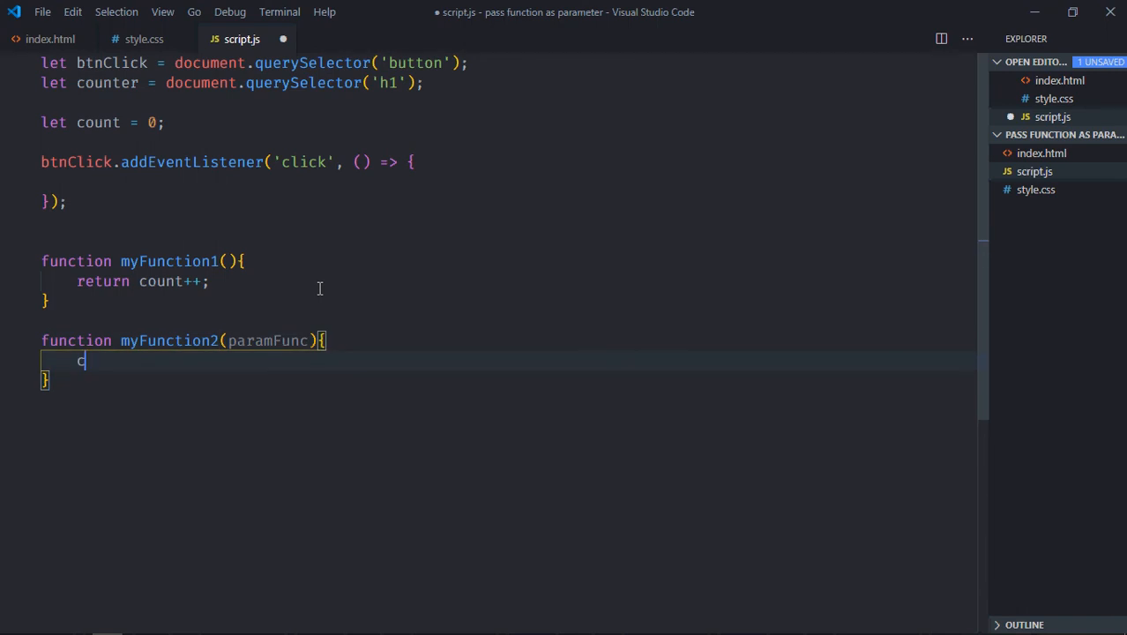
{"action": "type", "text": "c"}
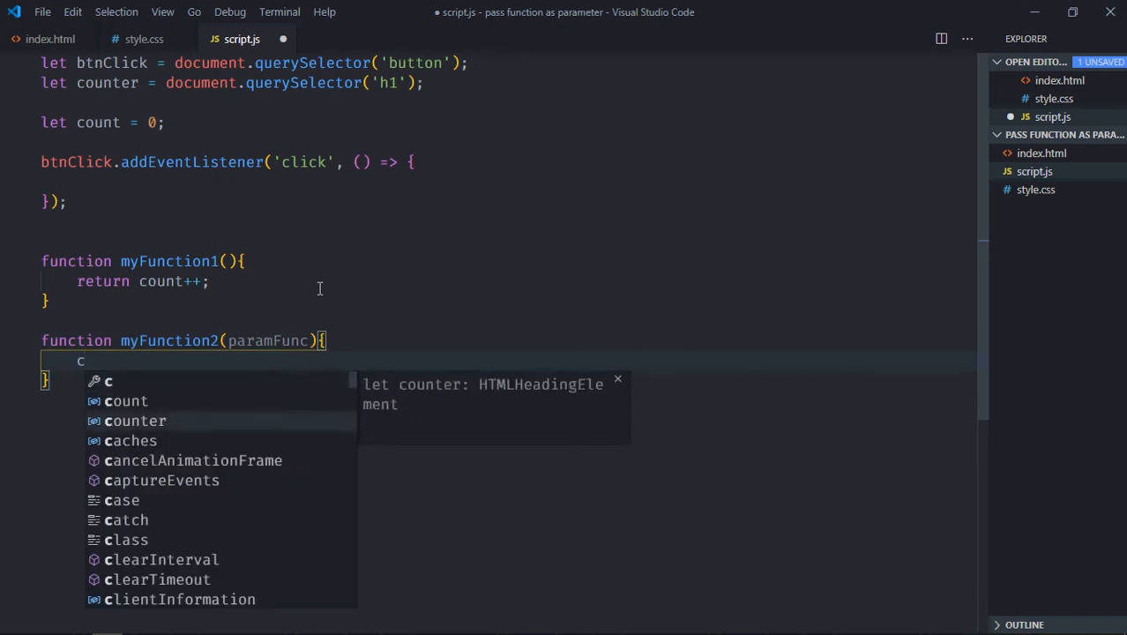
{"action": "type", "text": "ounter.innerText"}
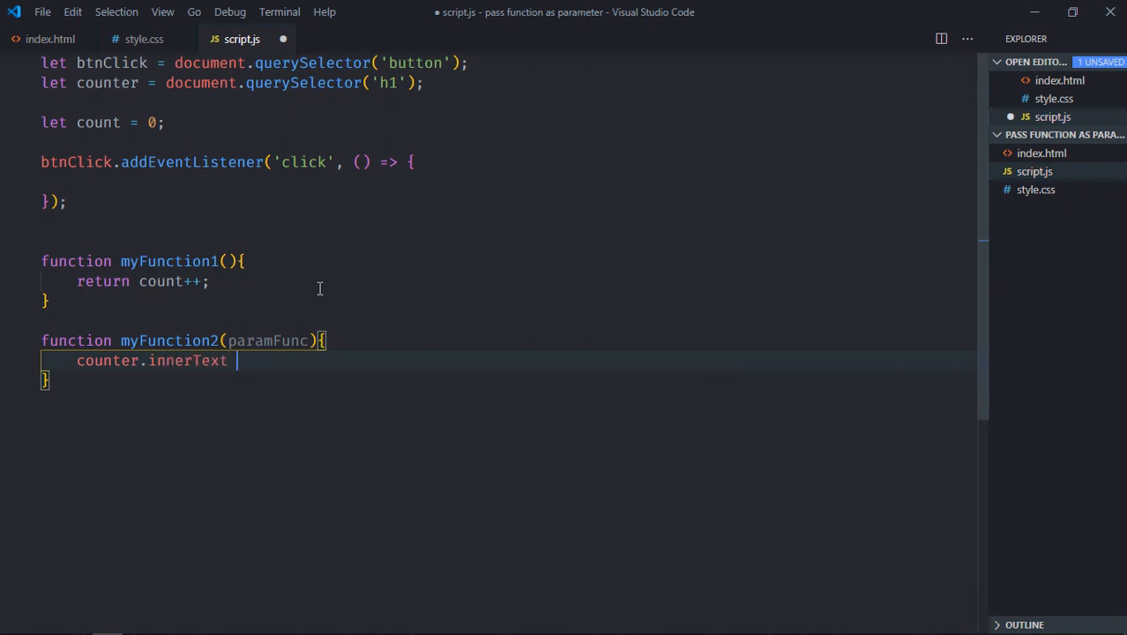
{"action": "type", "text": "="}
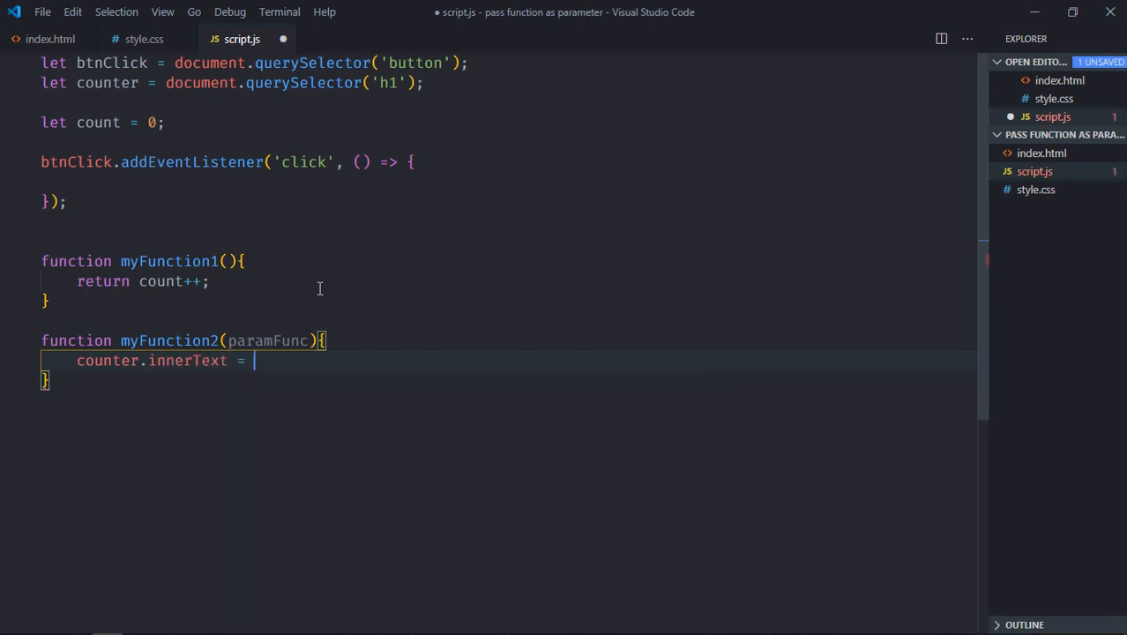
{"action": "type", "text": "paramFunc()"}
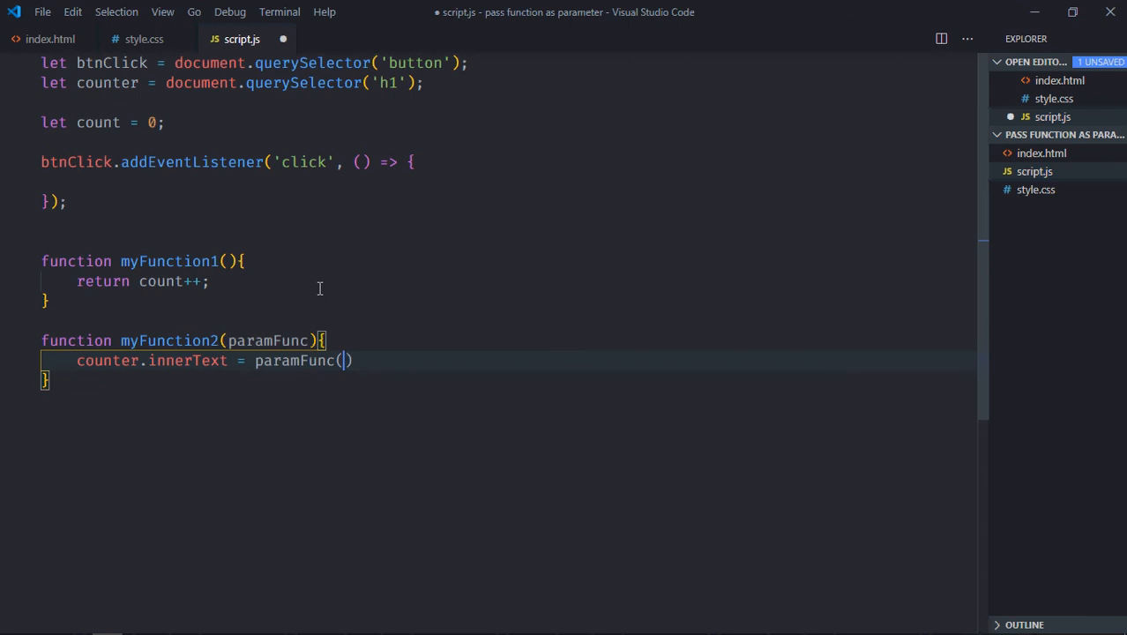
{"action": "type", "text": ";"}
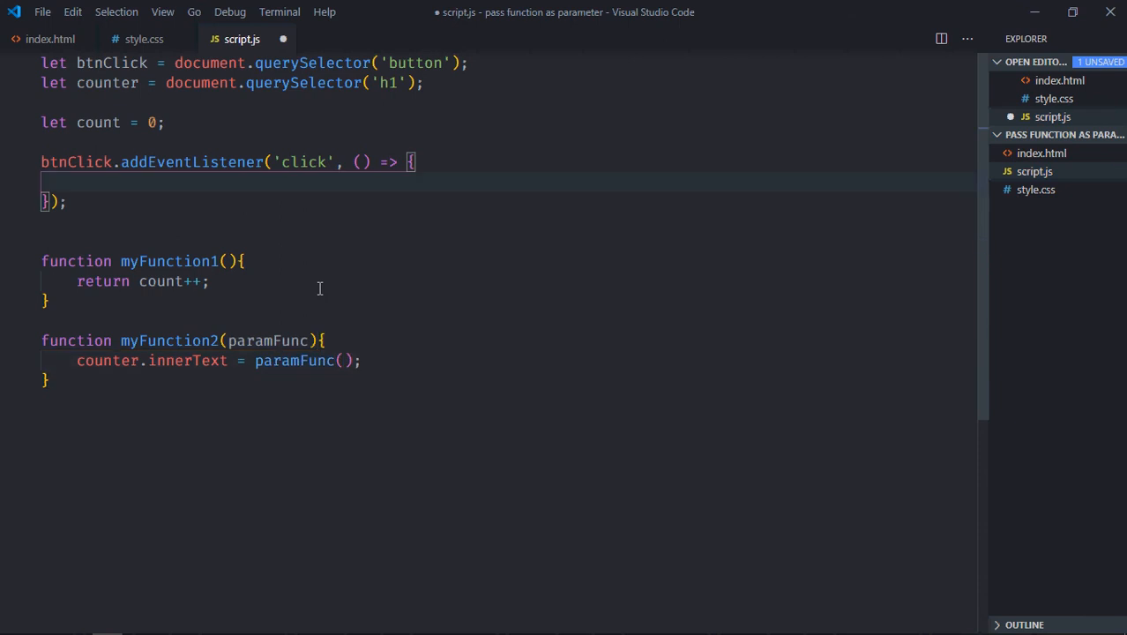
Make the click listener call myFunction2(myFunction1)
{"action": "type", "text": "myFunction2"}
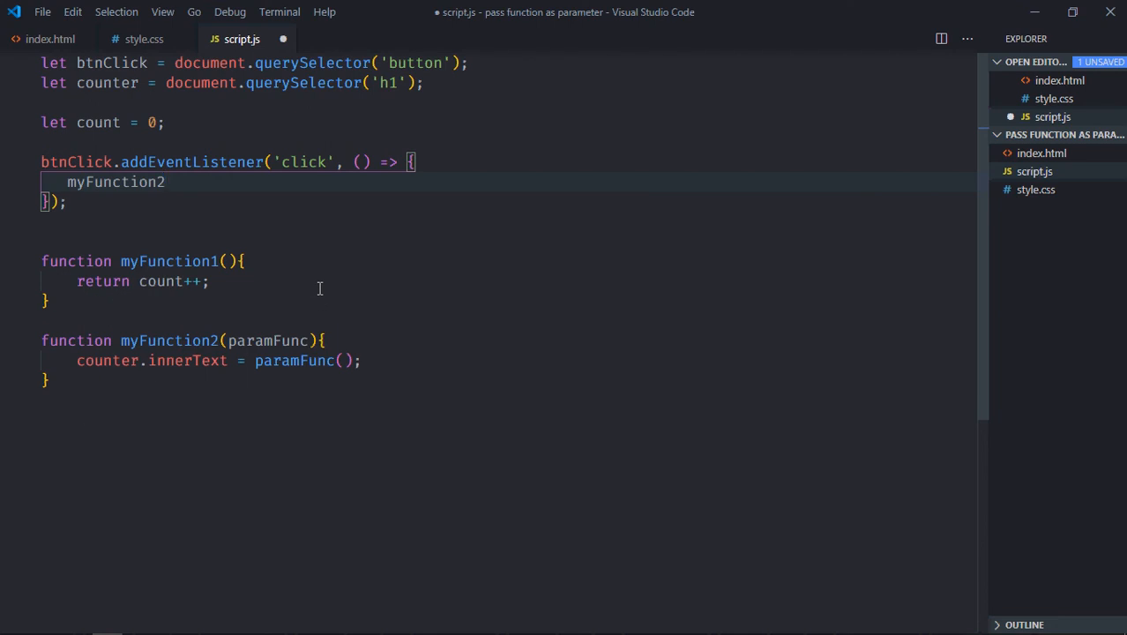
{"action": "type", "text": "()"}
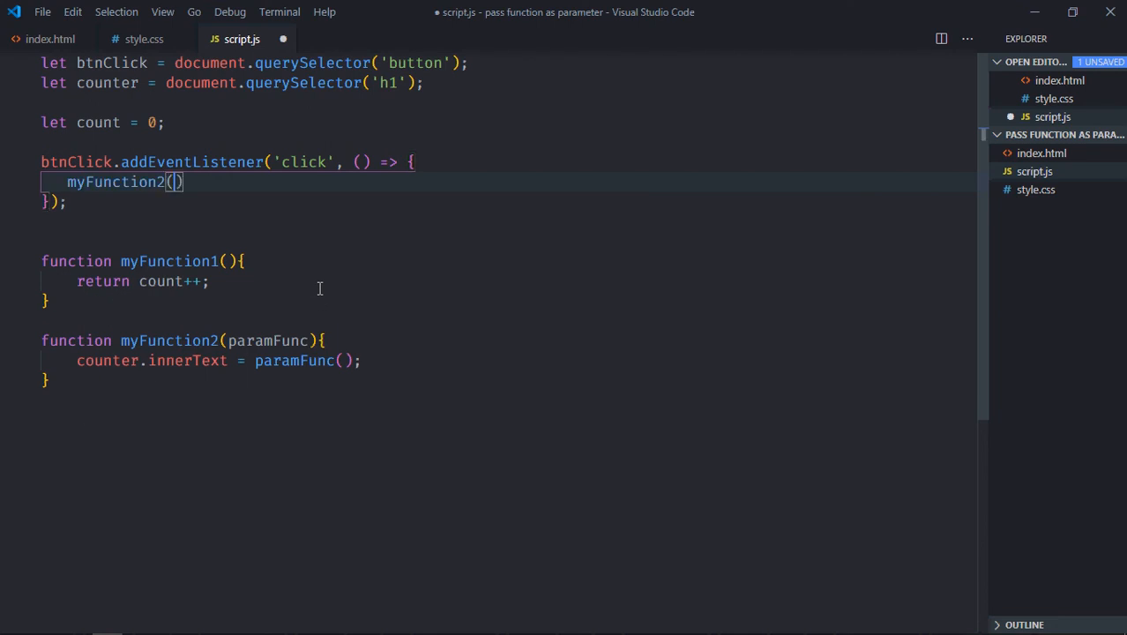
{"action": "type", "text": "myFunction1"}
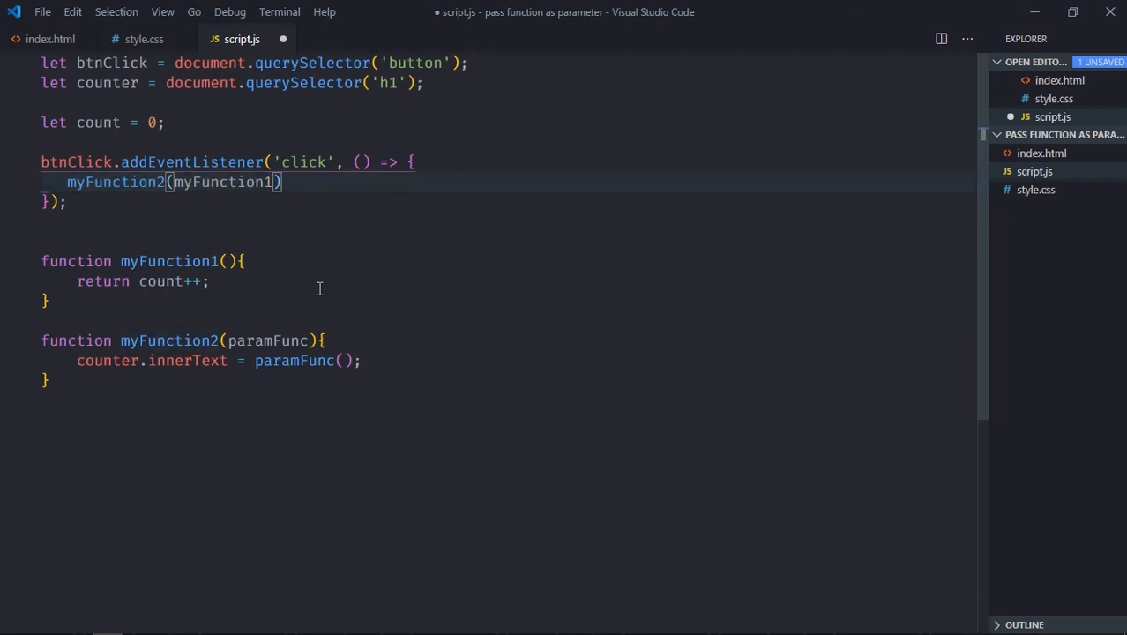
{"action": "type", "text": ";"}
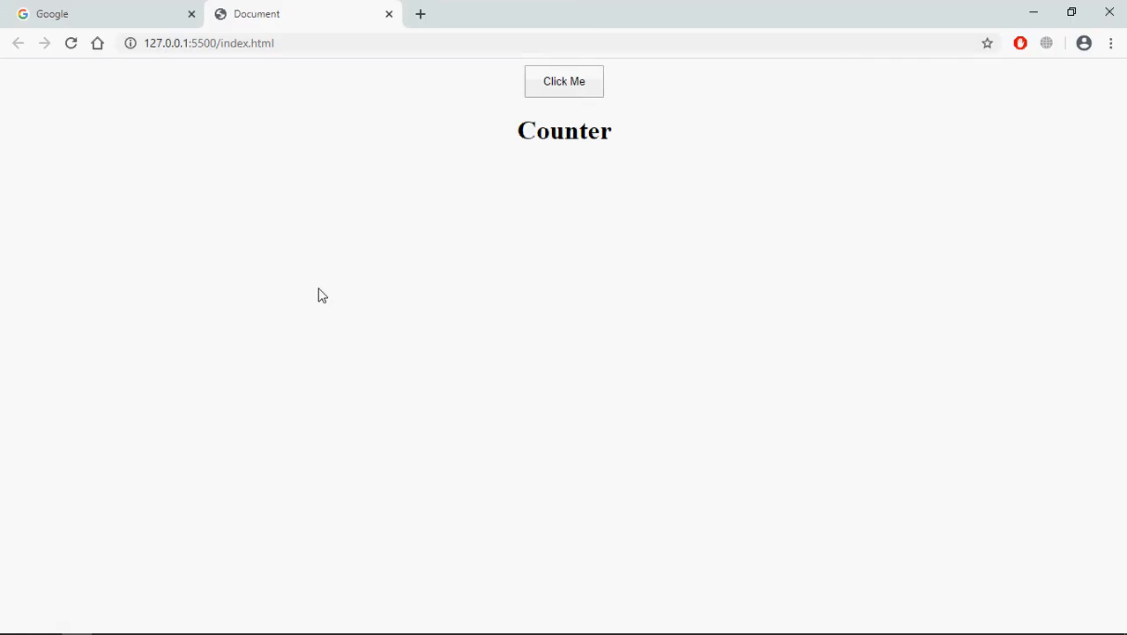
Click the Click Me button in the browser to confirm the Counter heading increments to 2
{"action": "left_click", "coordinate": [564, 81]}
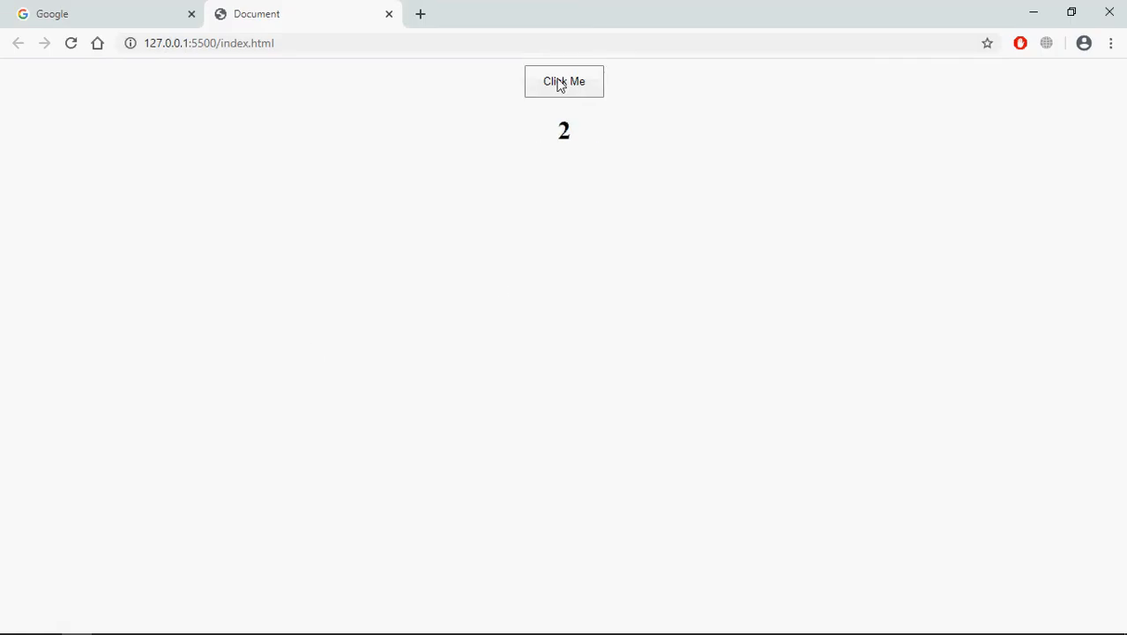
{"action": "left_click", "coordinate": [564, 81]}
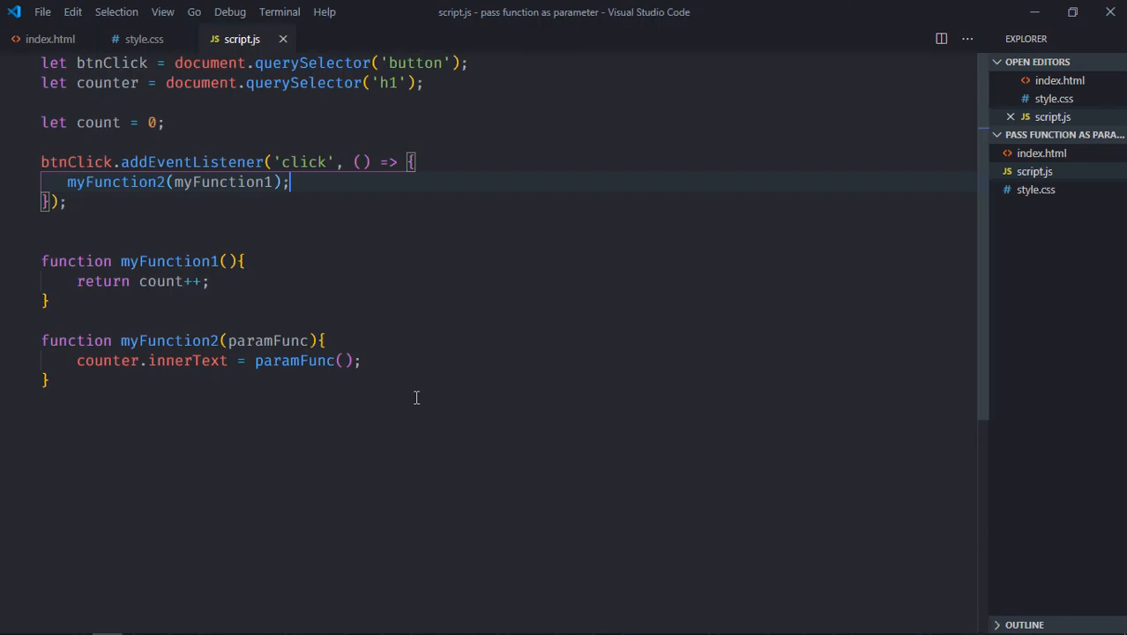
{"action": "mouse_move", "coordinate": [151, 243]}
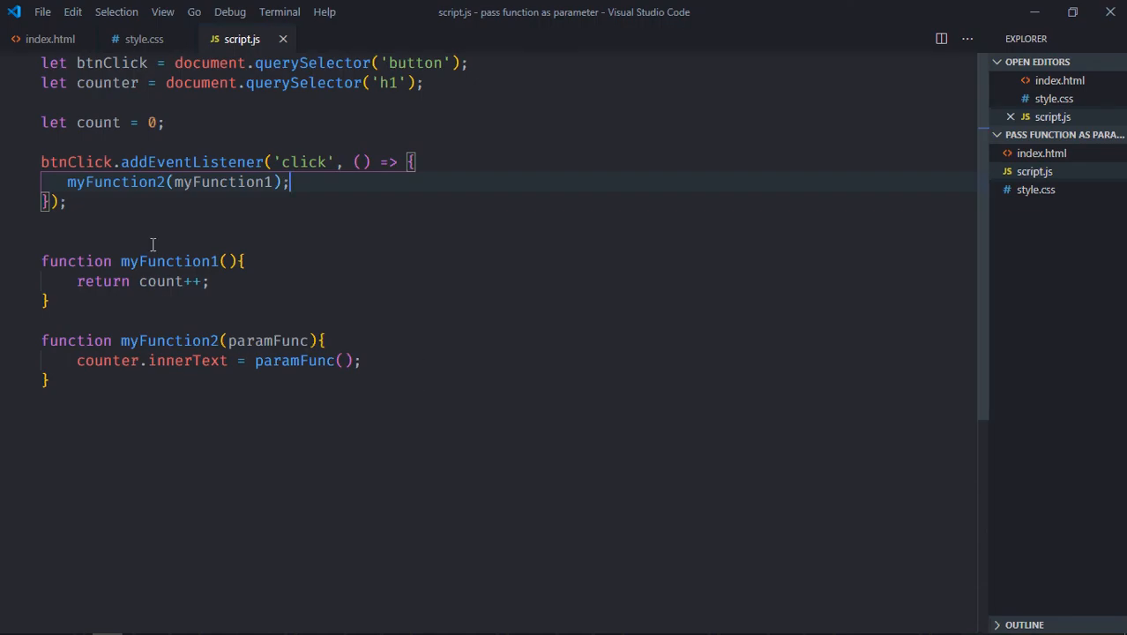